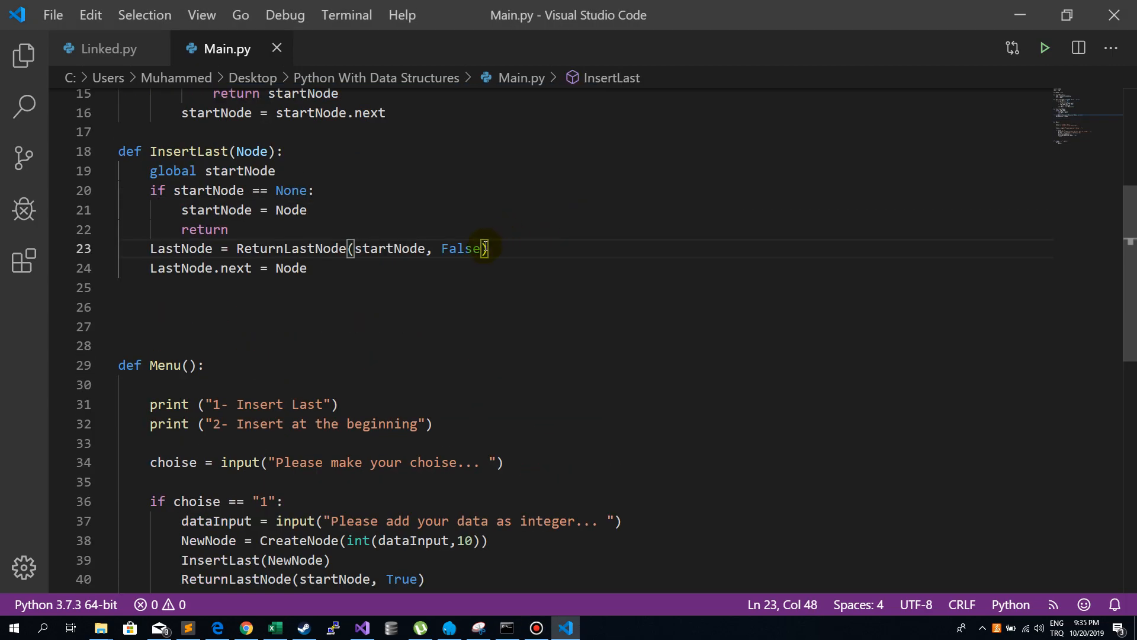
Step: Write the 'def InsertBegin(Node):' header on the blank line below InsertLast
left_click(351, 307)
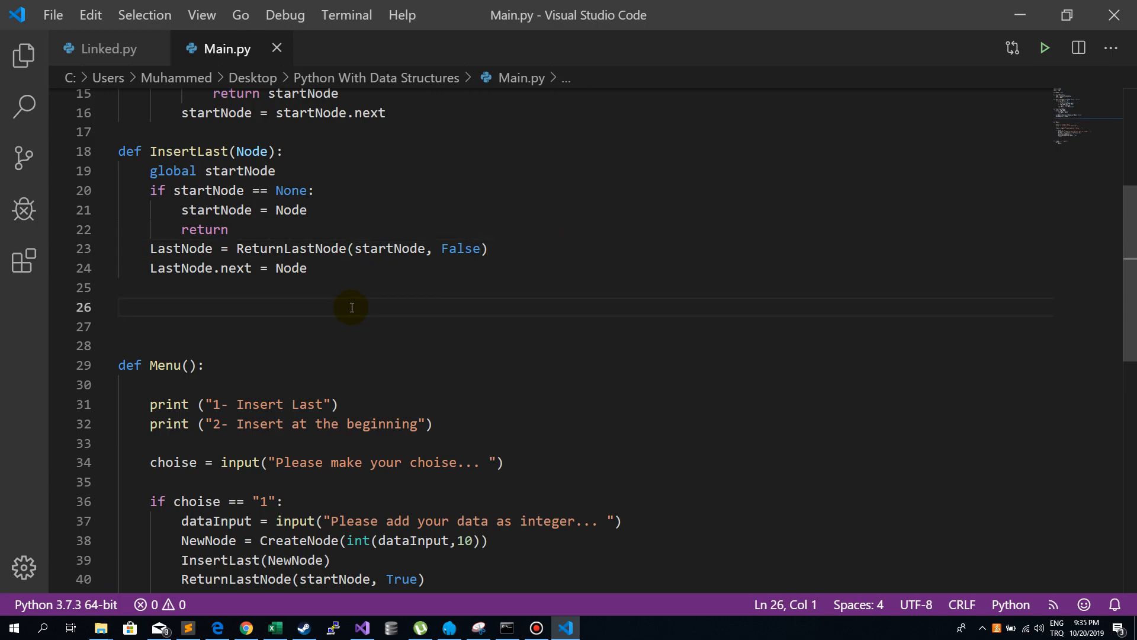
type("def")
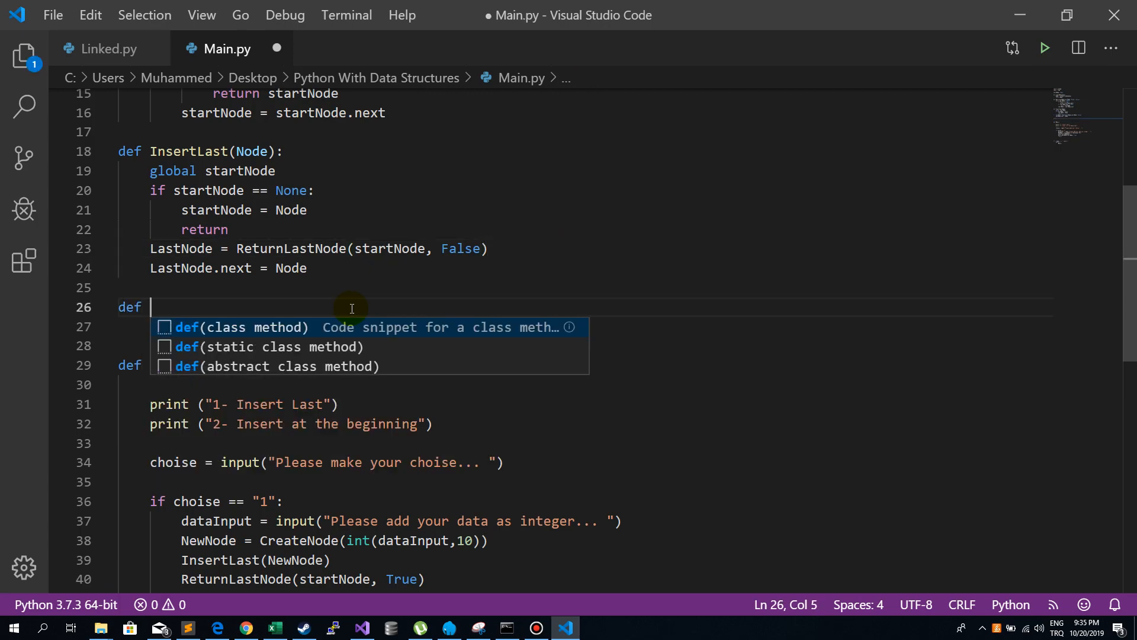
type("Ins")
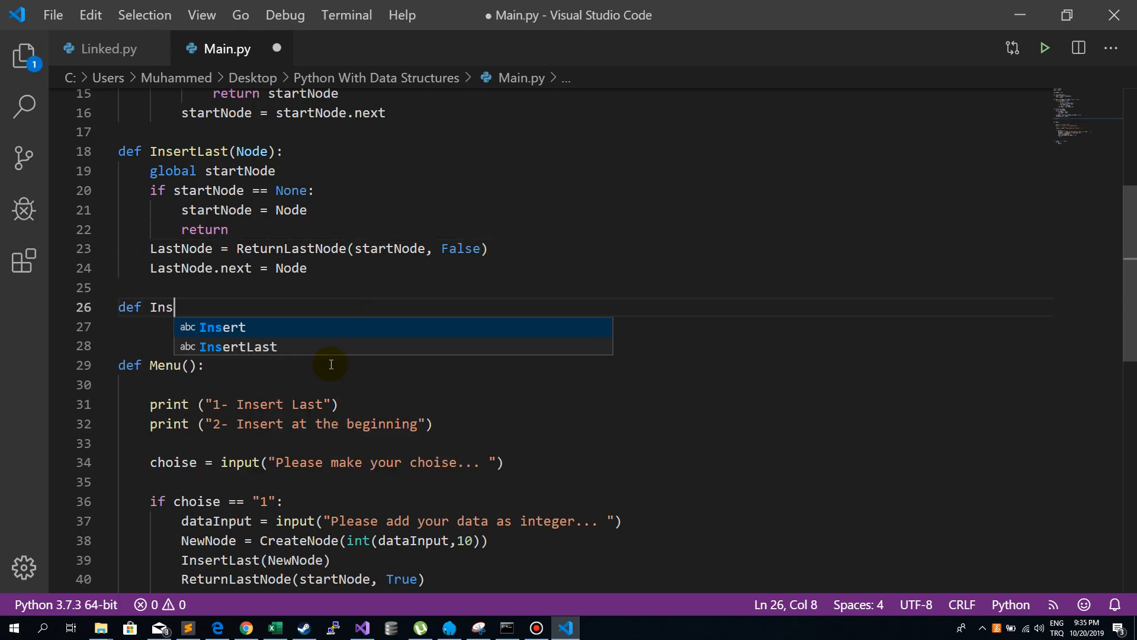
type("ertBegin")
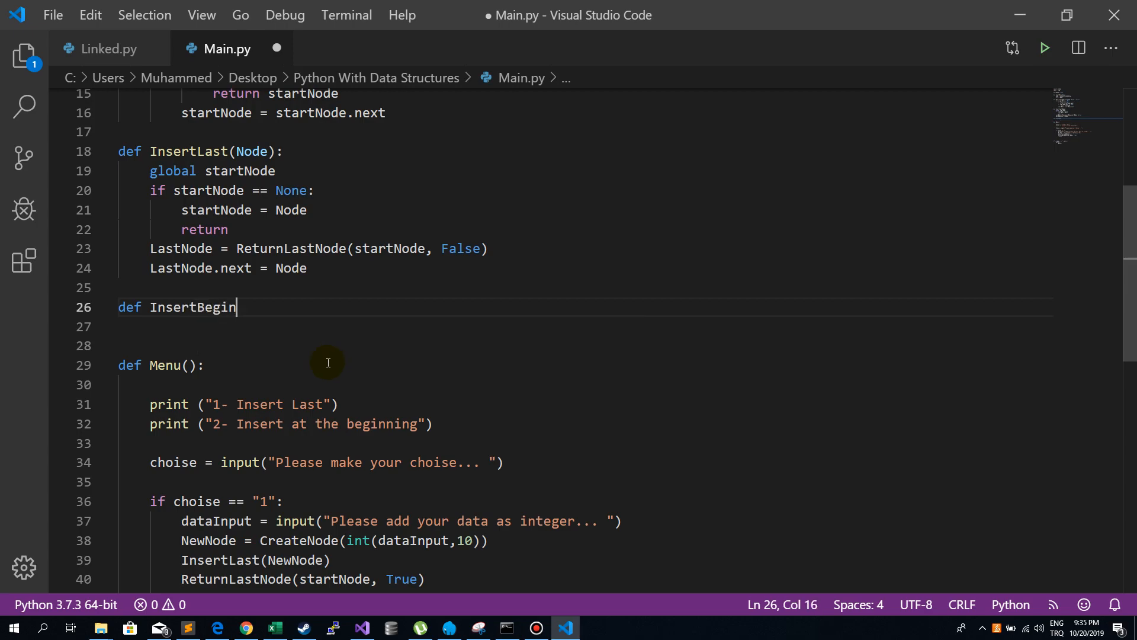
type("(no")
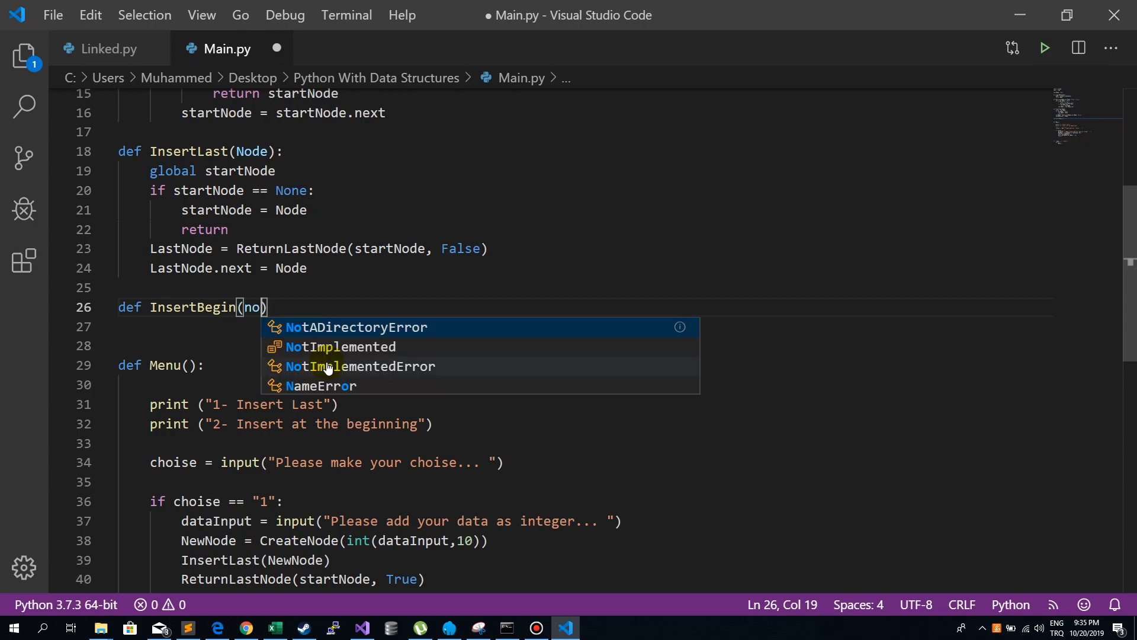
key("Backspace")
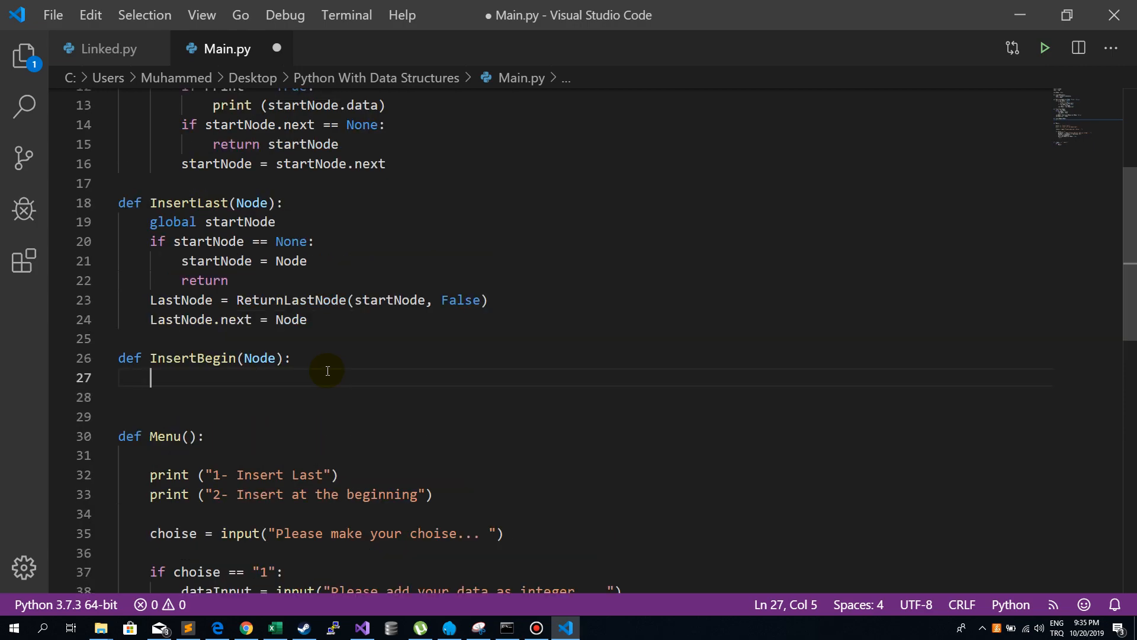
Step: Declare global startNode; if startNode is None, set it to Node and return
scroll("up", 3)
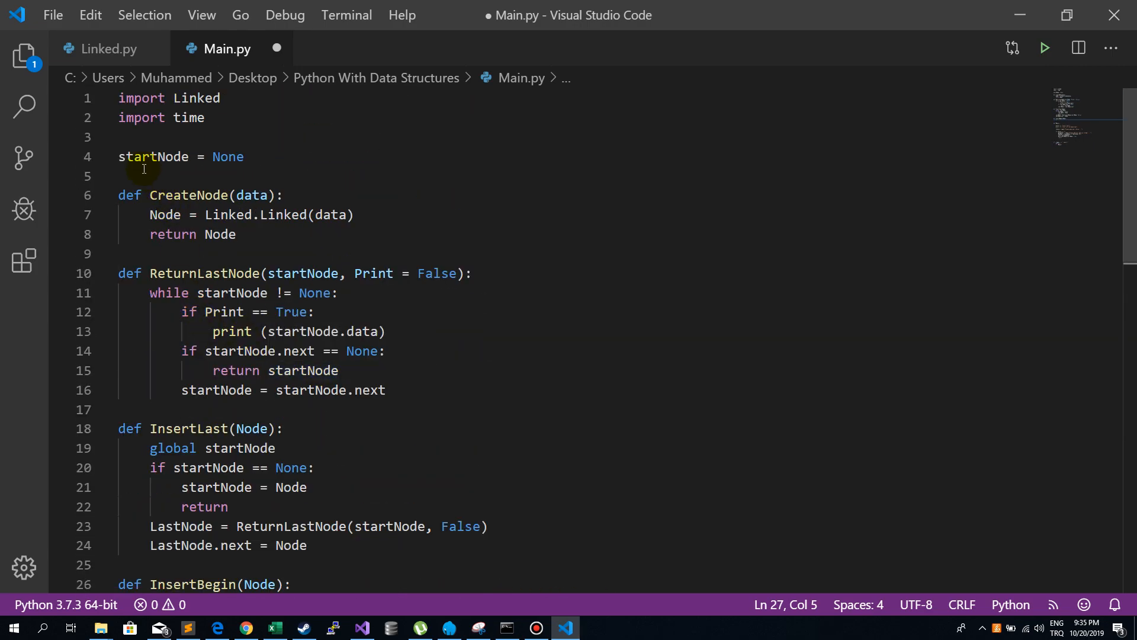
mouse_move(152, 156)
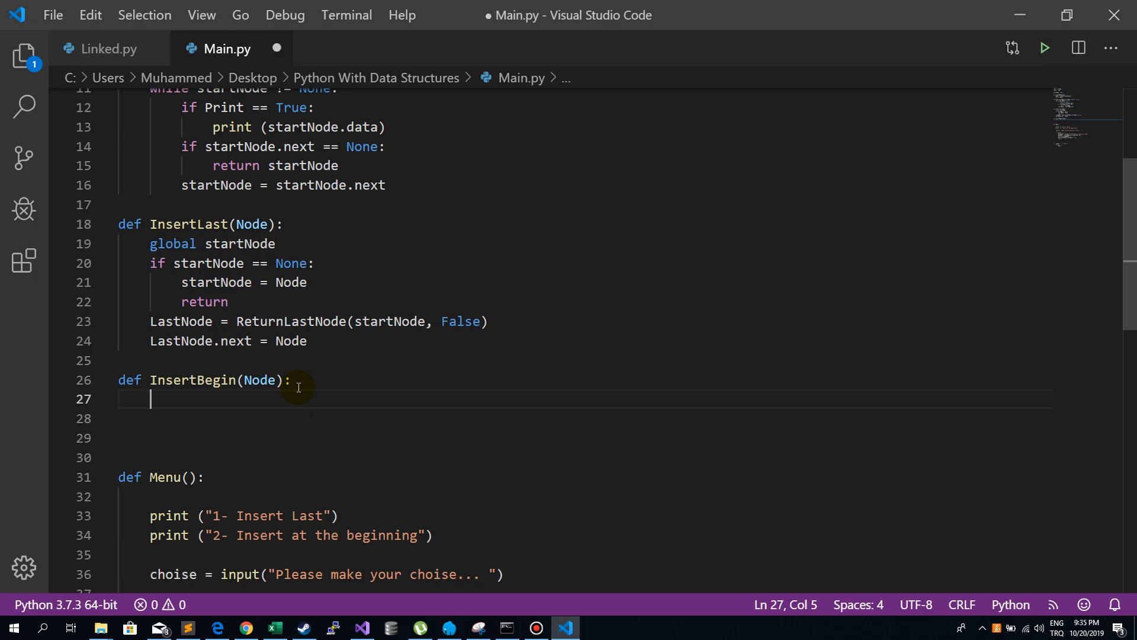
type("global")
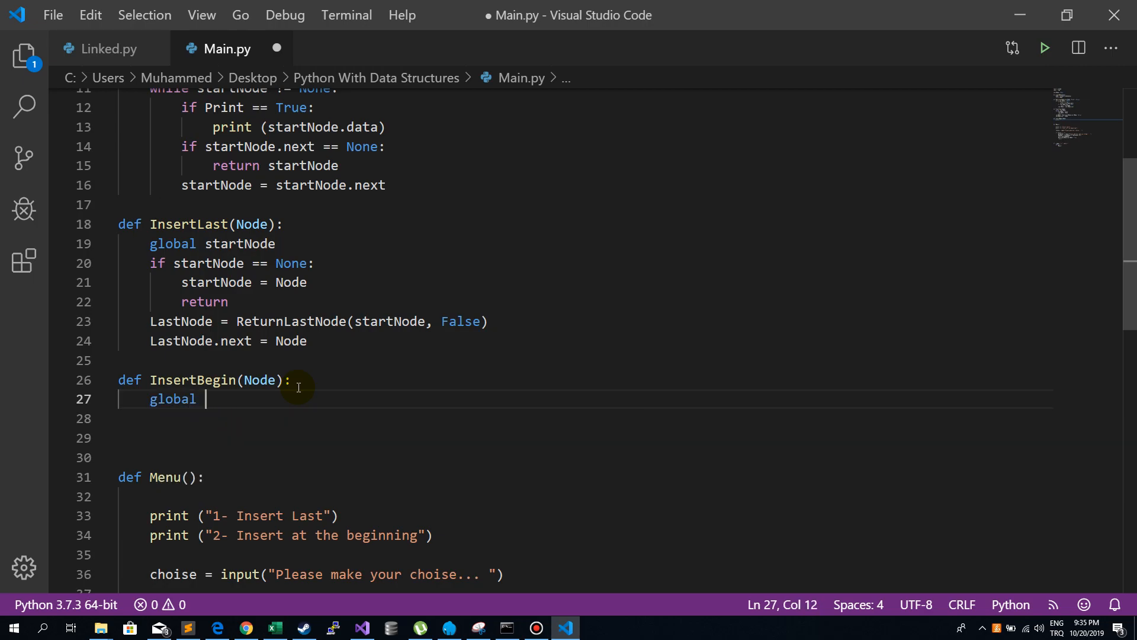
type("startNode")
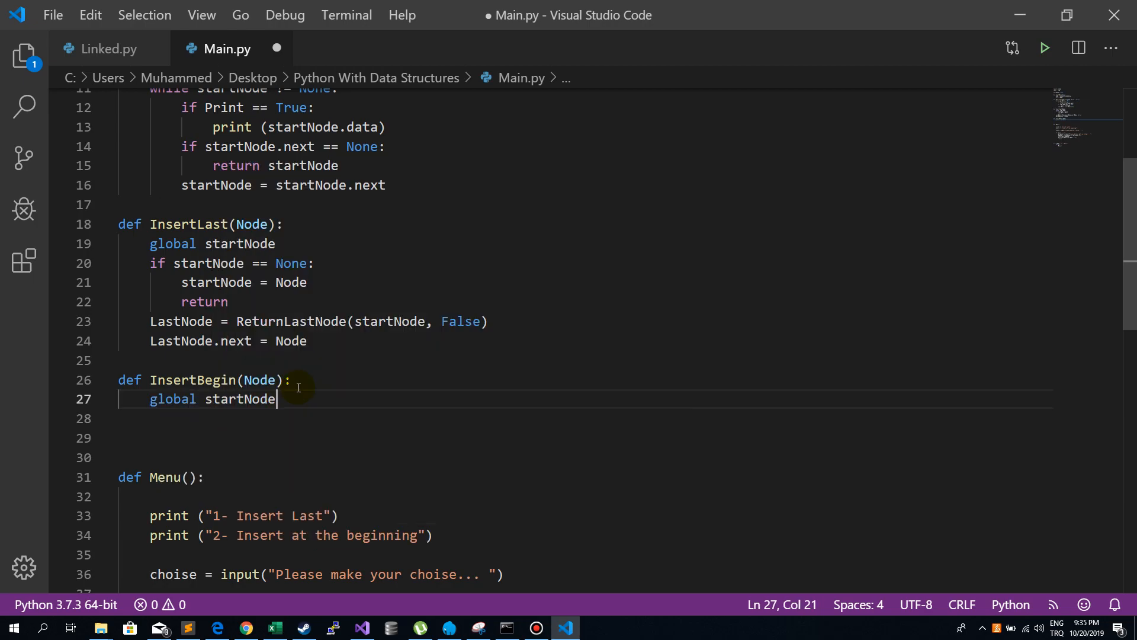
type("if")
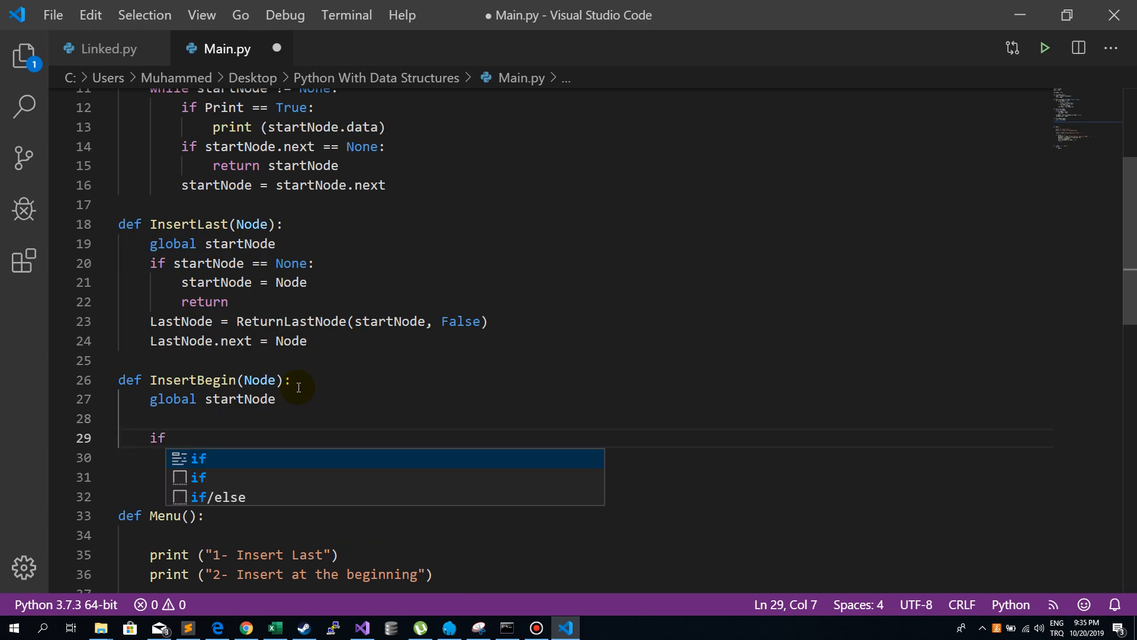
type("startNode")
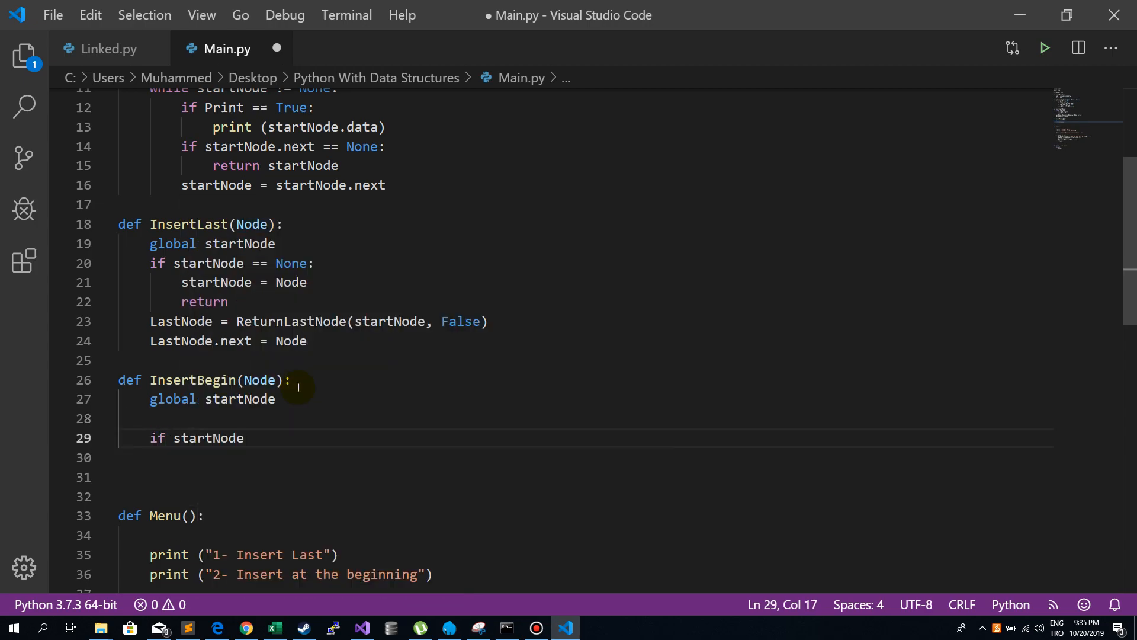
type("== None:")
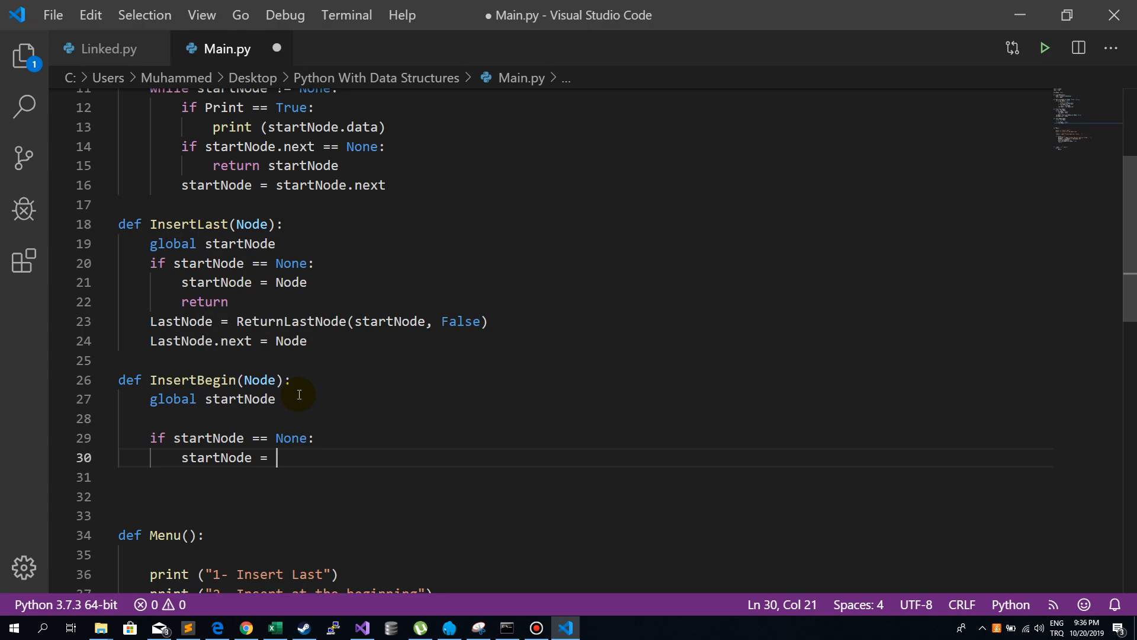
type("Node")
left_click(585, 477)
type("return")
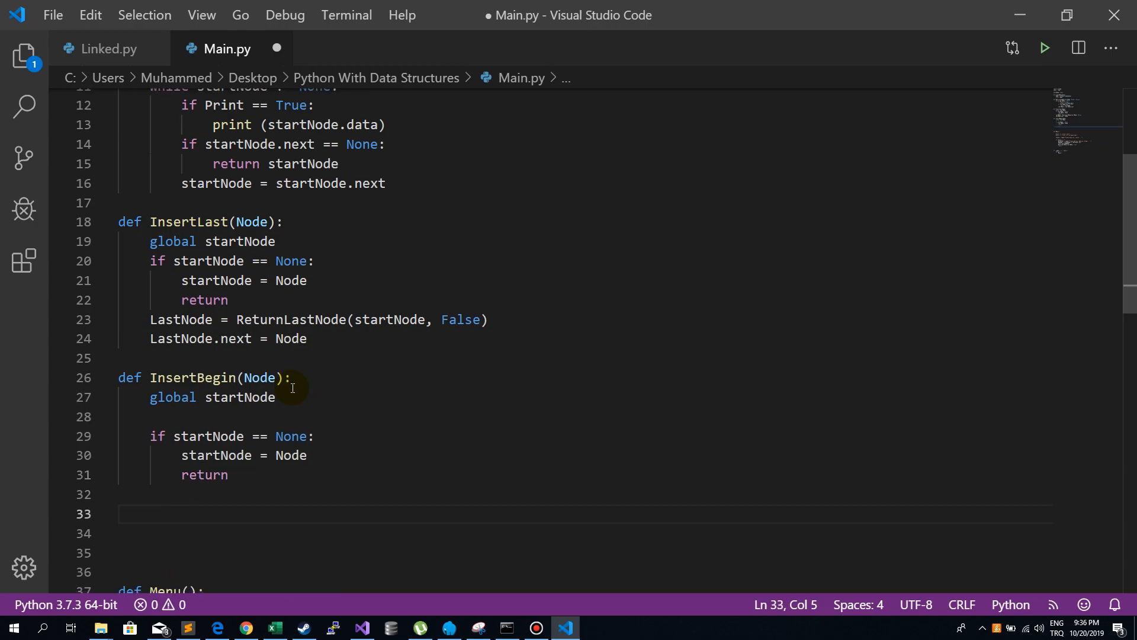
Step: Add 'temp = startNode' and 'startNode = Node' to InsertBegin
type("temp =")
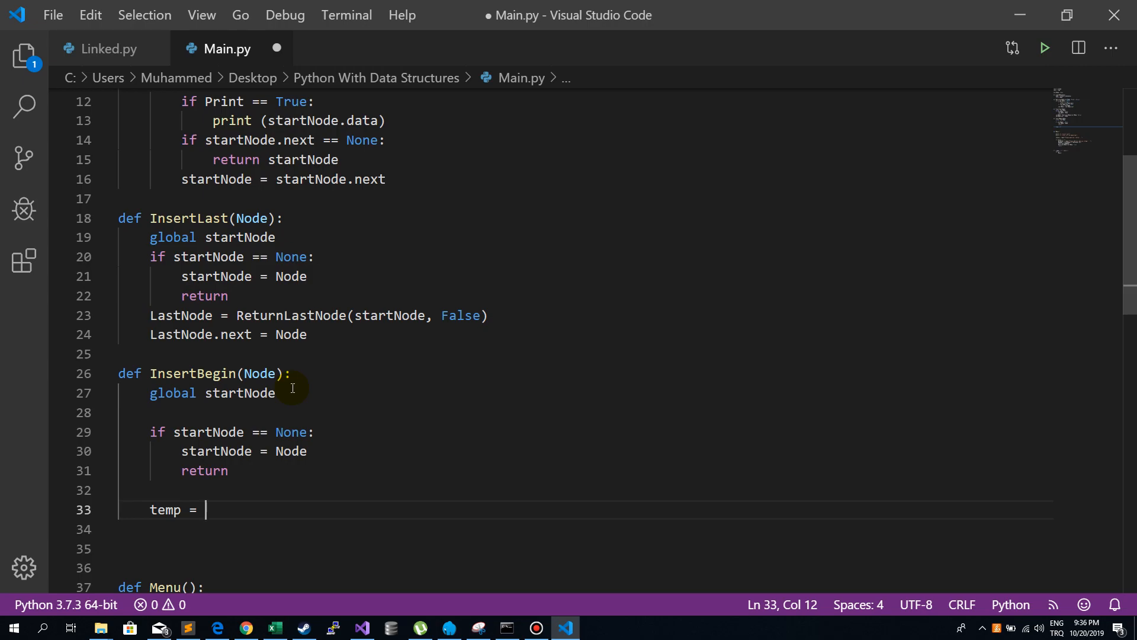
type("star")
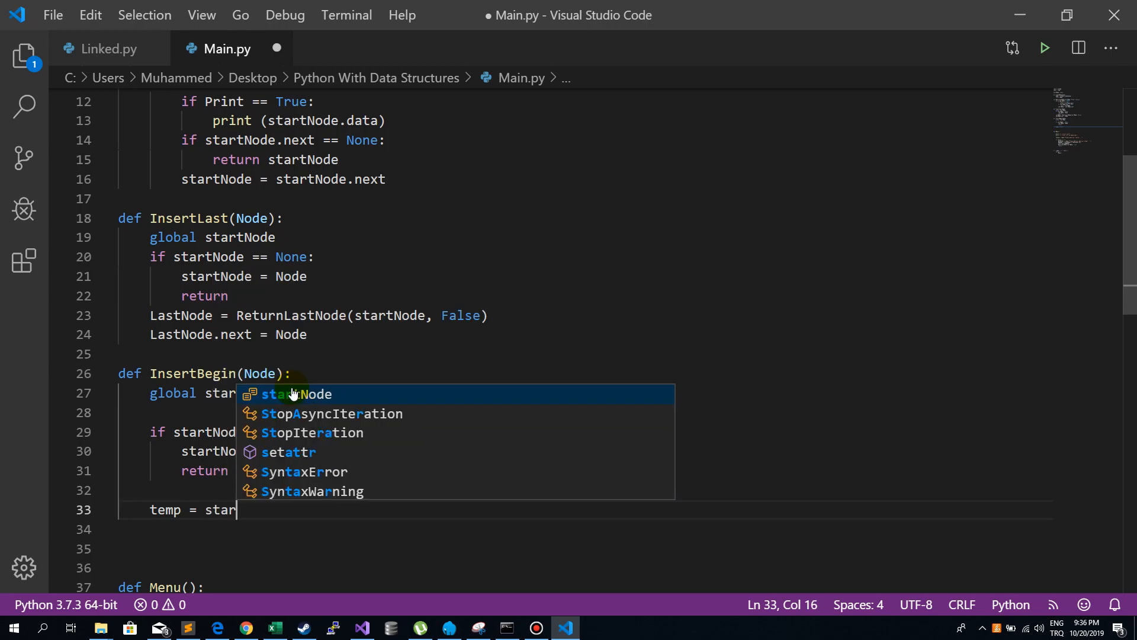
type("tNode")
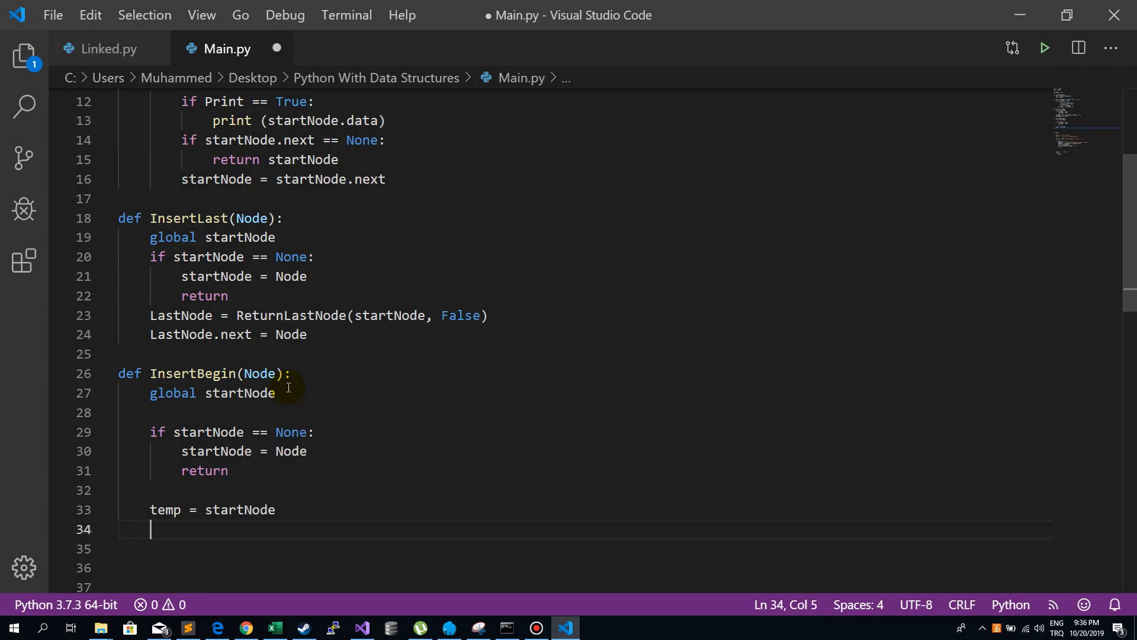
type("startNode = Node")
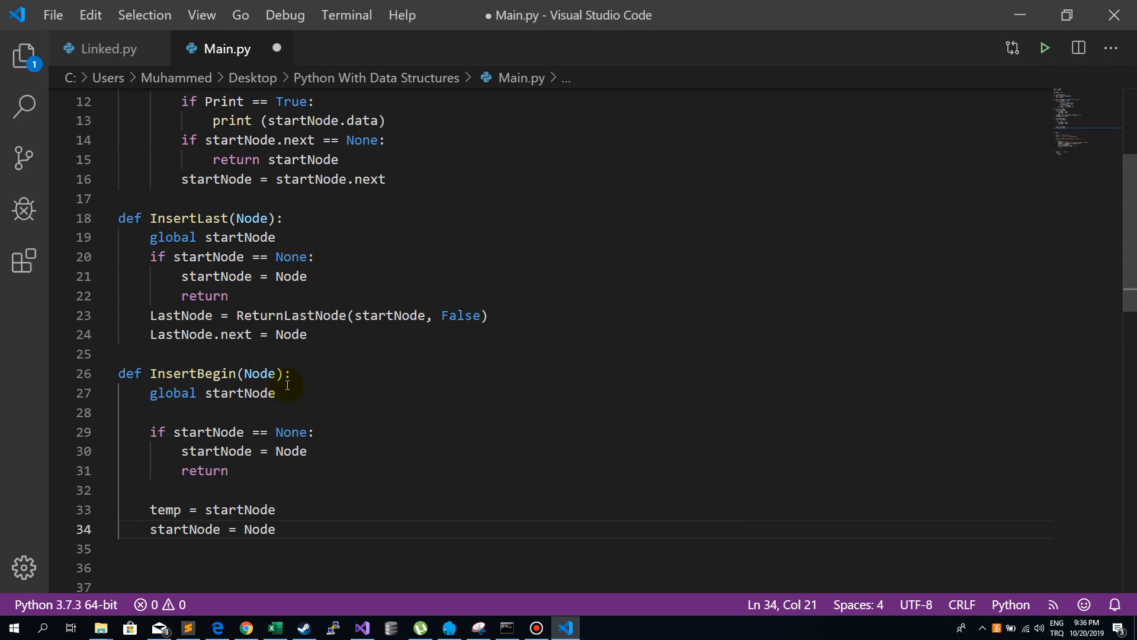
Step: Highlight temp, startNode and Node on line 34 while explaining them
double_click(165, 509)
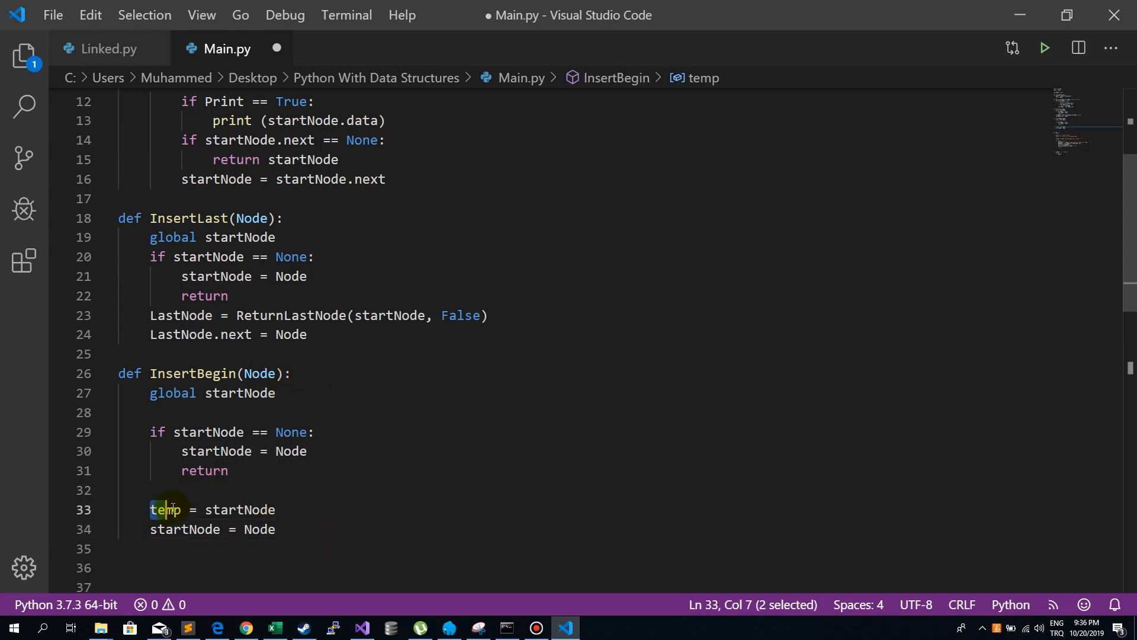
left_click(232, 510)
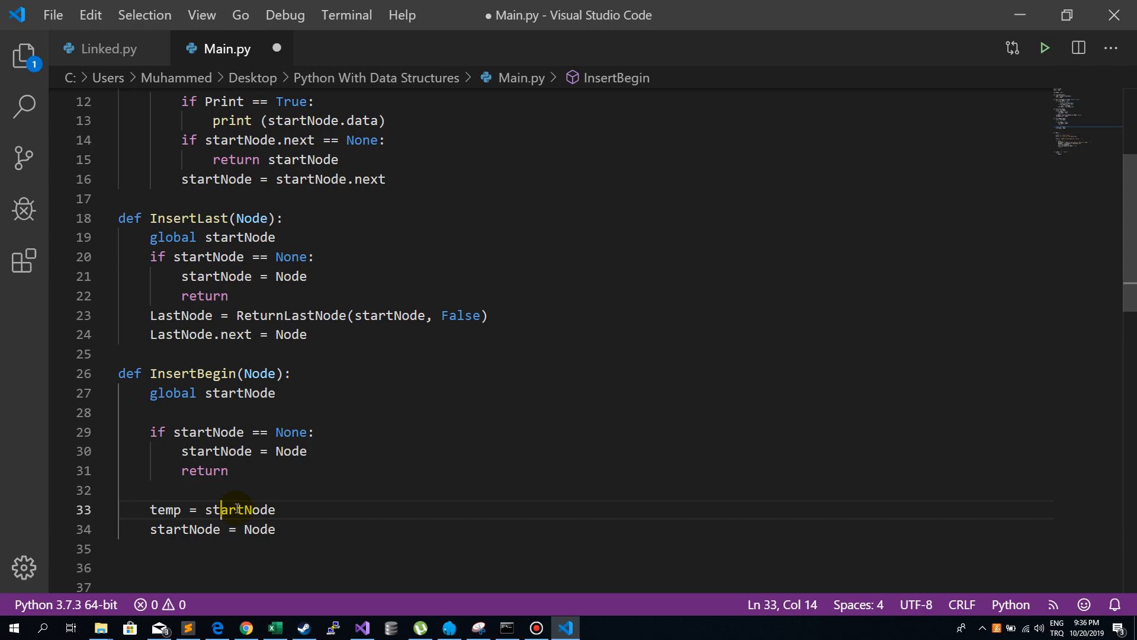
double_click(165, 509)
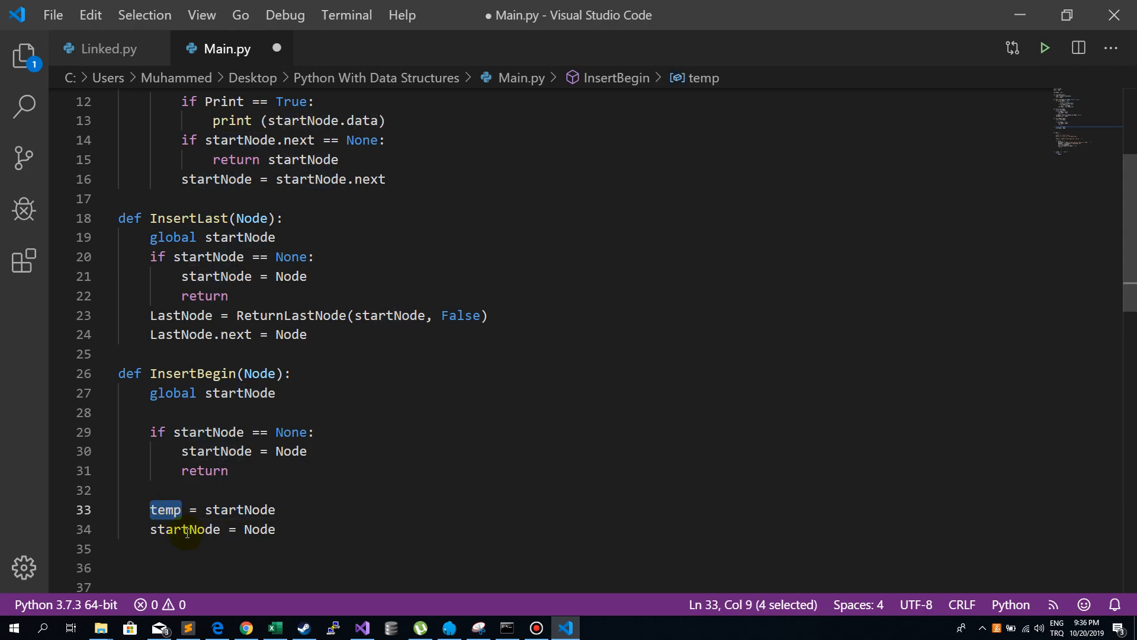
double_click(184, 529)
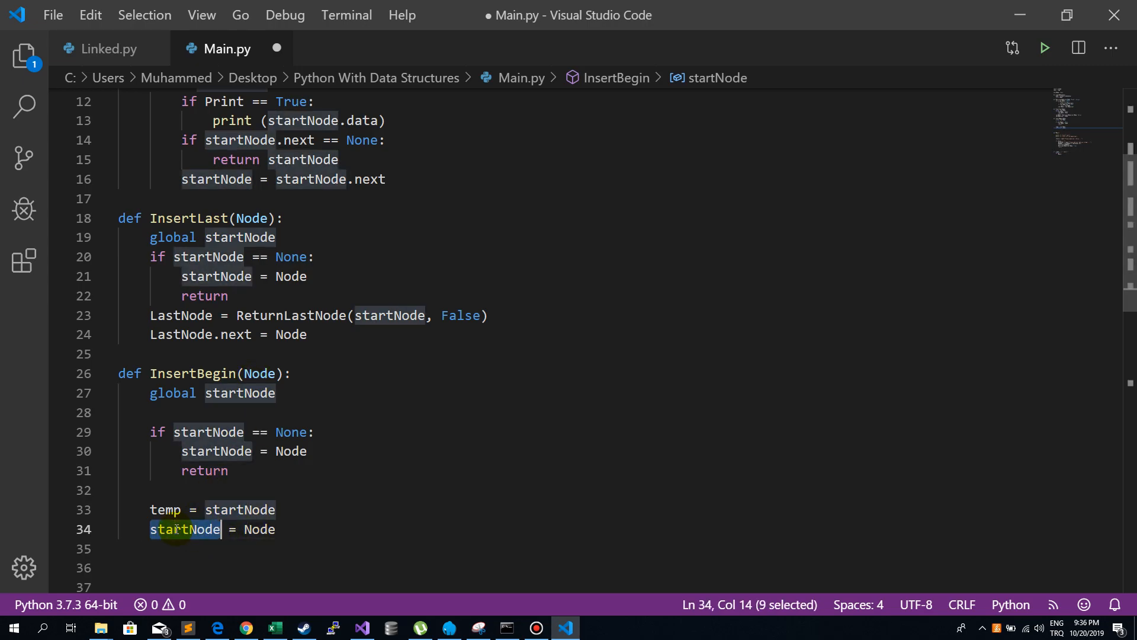
left_click(304, 528)
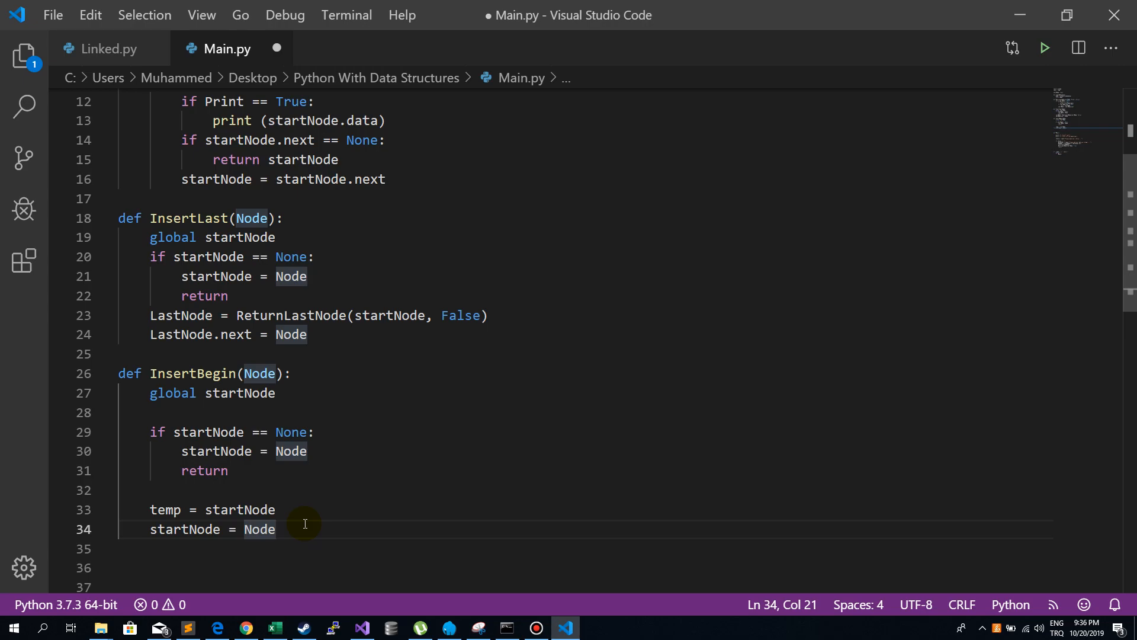
Step: Add 'startNode.next = temp' and 'return' to finish InsertBegin
type("temp")
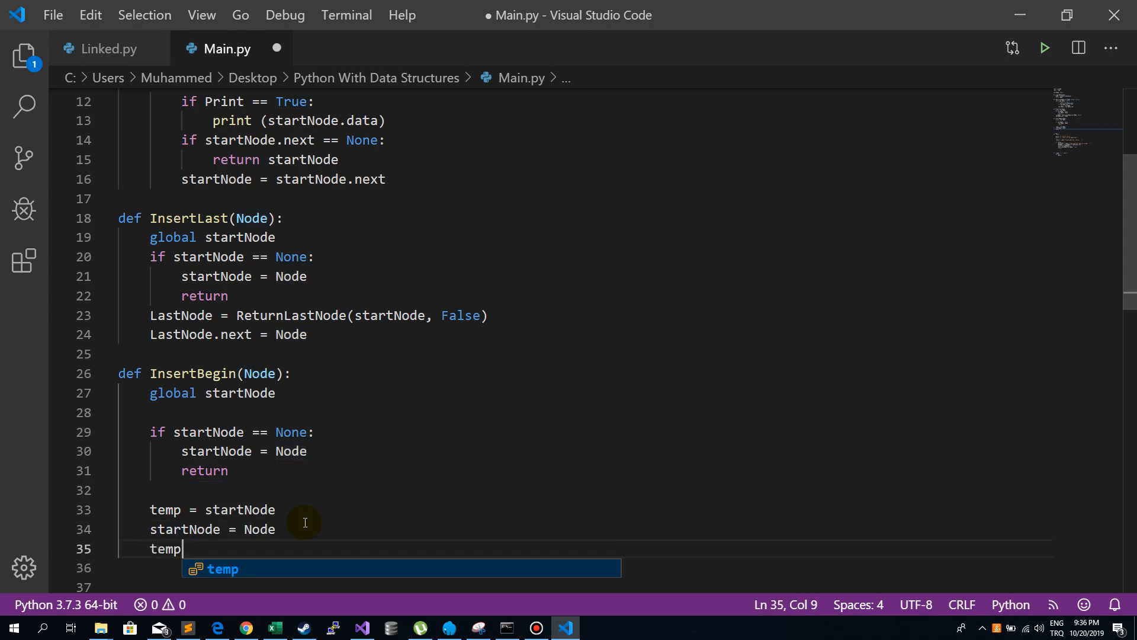
type(".ne")
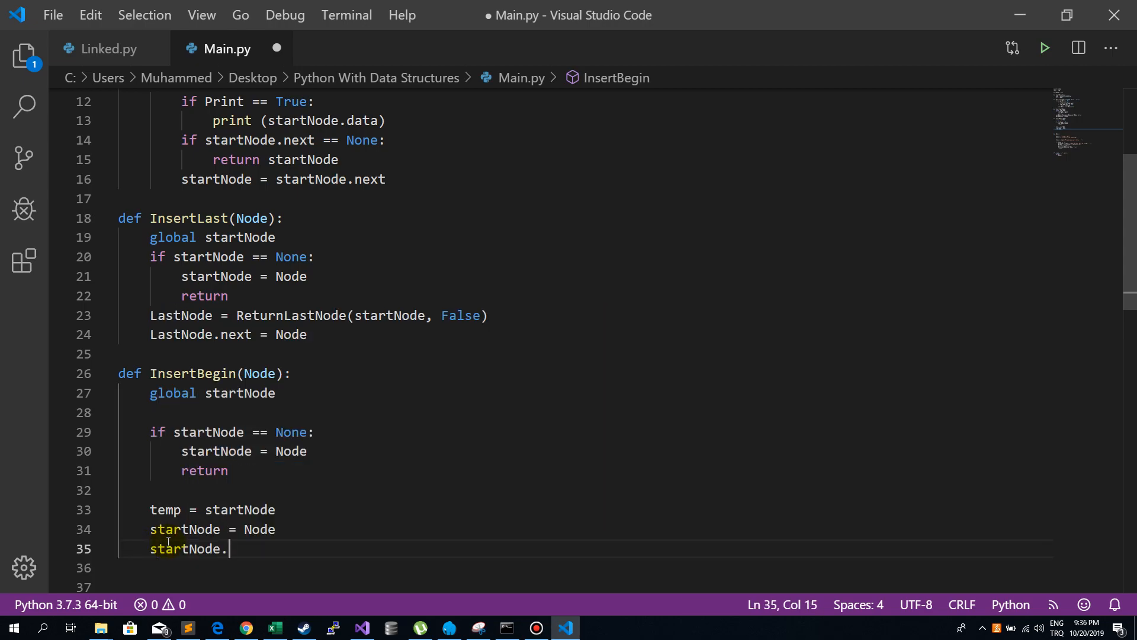
type("next = temp")
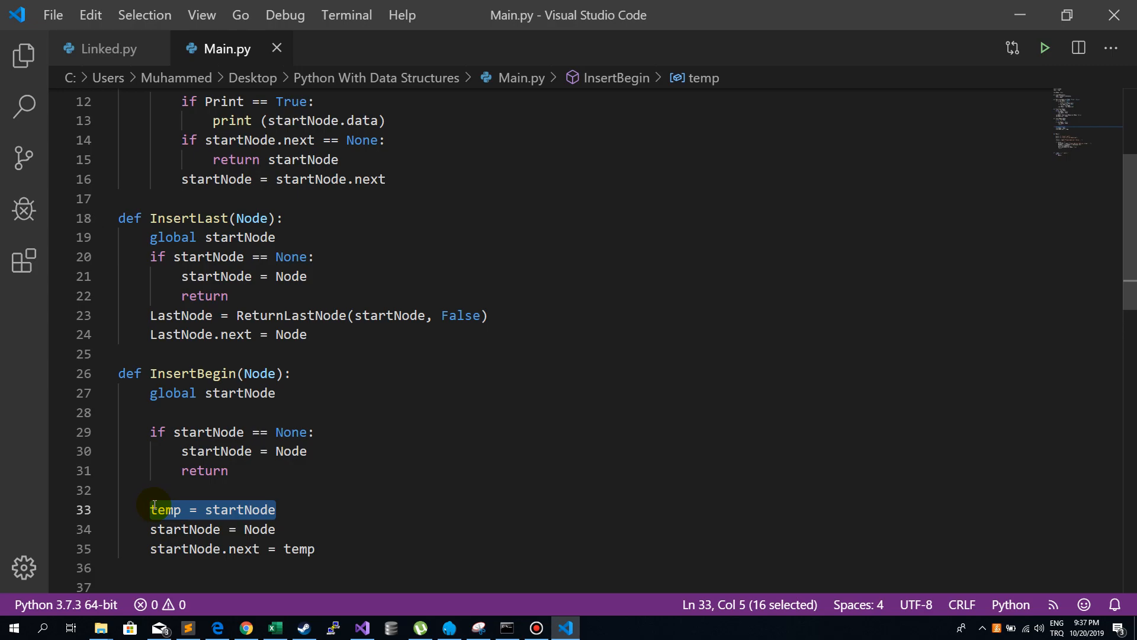
scroll("down", 3)
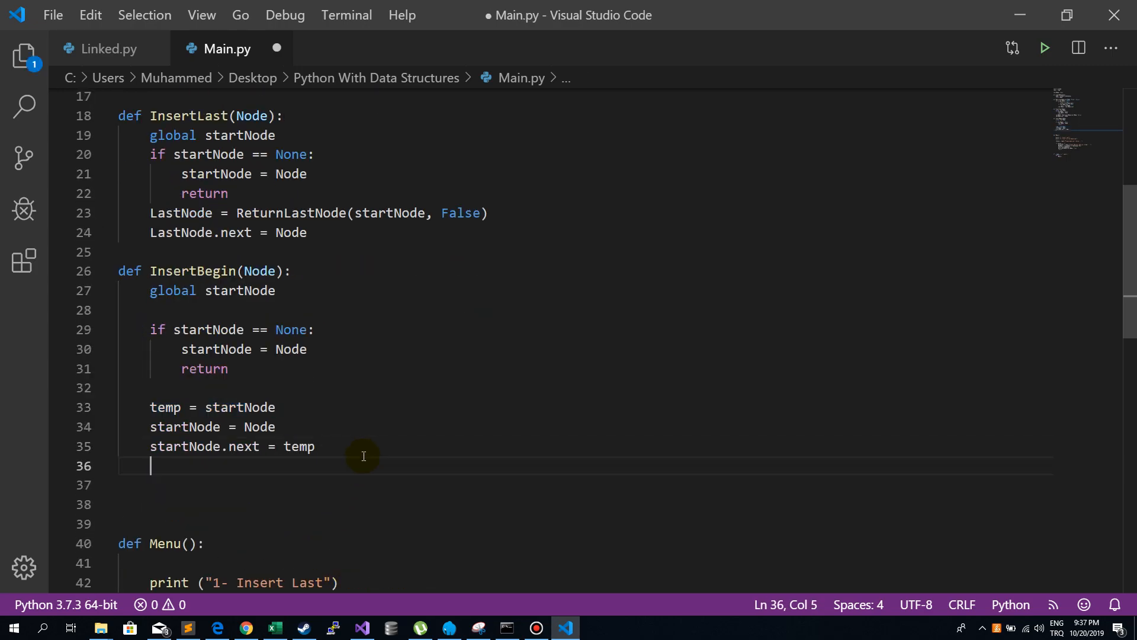
type("return")
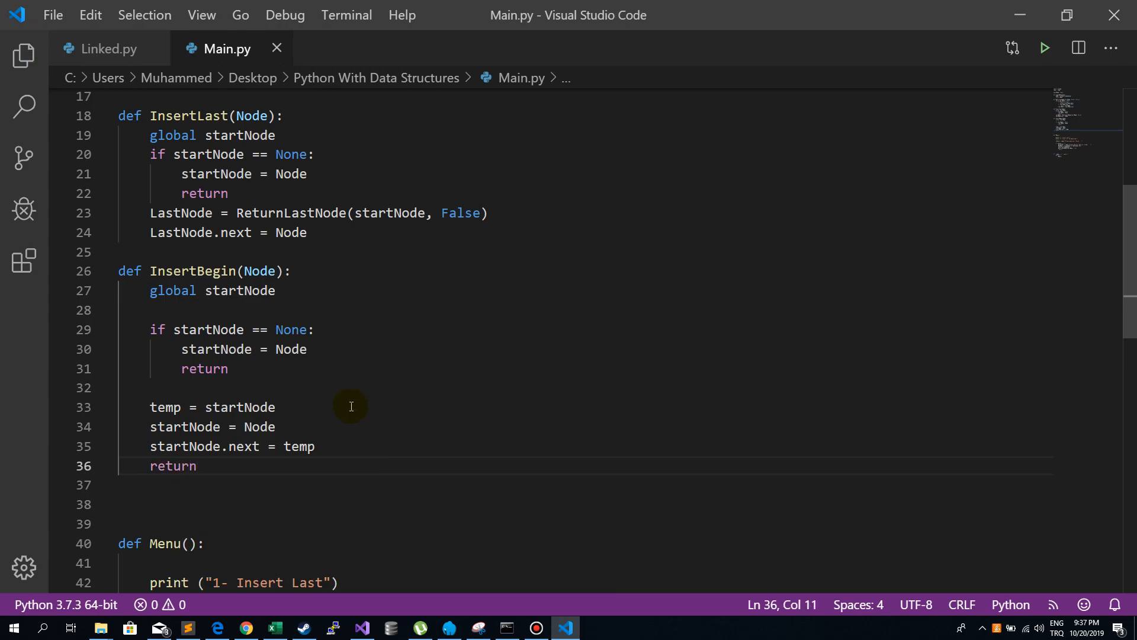
scroll("down", 3)
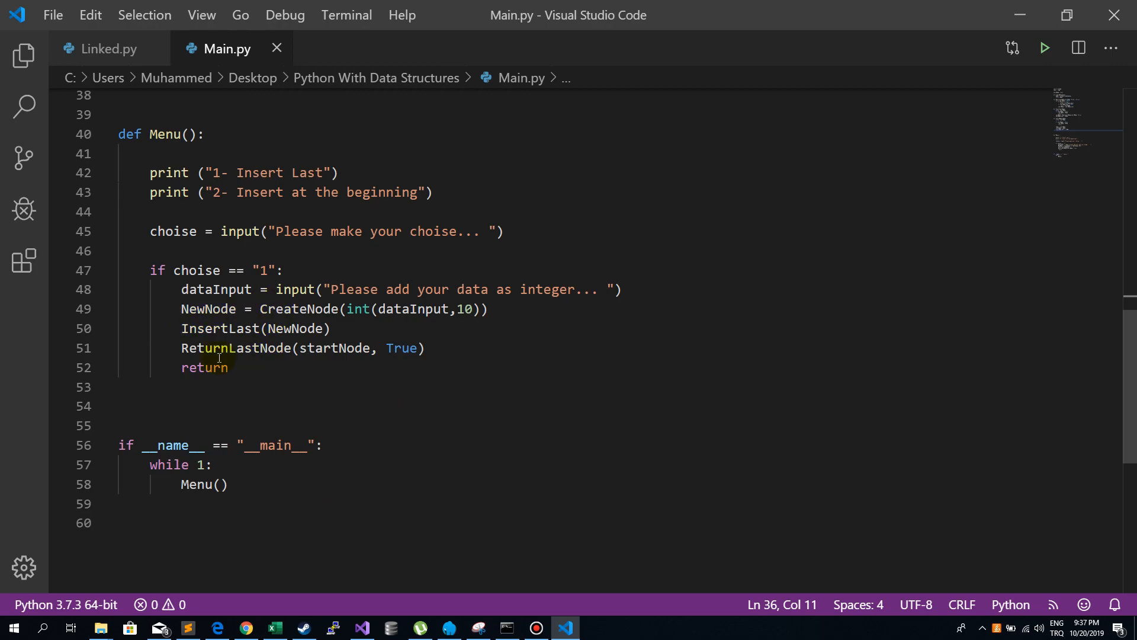
Step: Create a choise == "2" branch from option 1's lines, calling InsertBegin instead of InsertLast
key("enter")
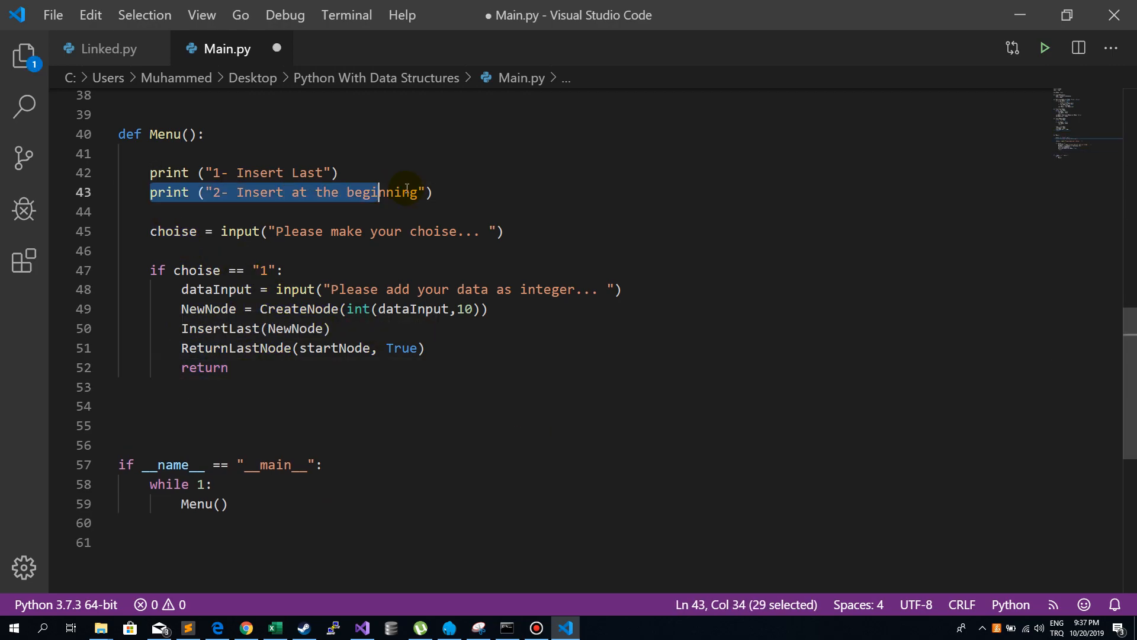
left_click(440, 192)
type("if choise == \"2\":")
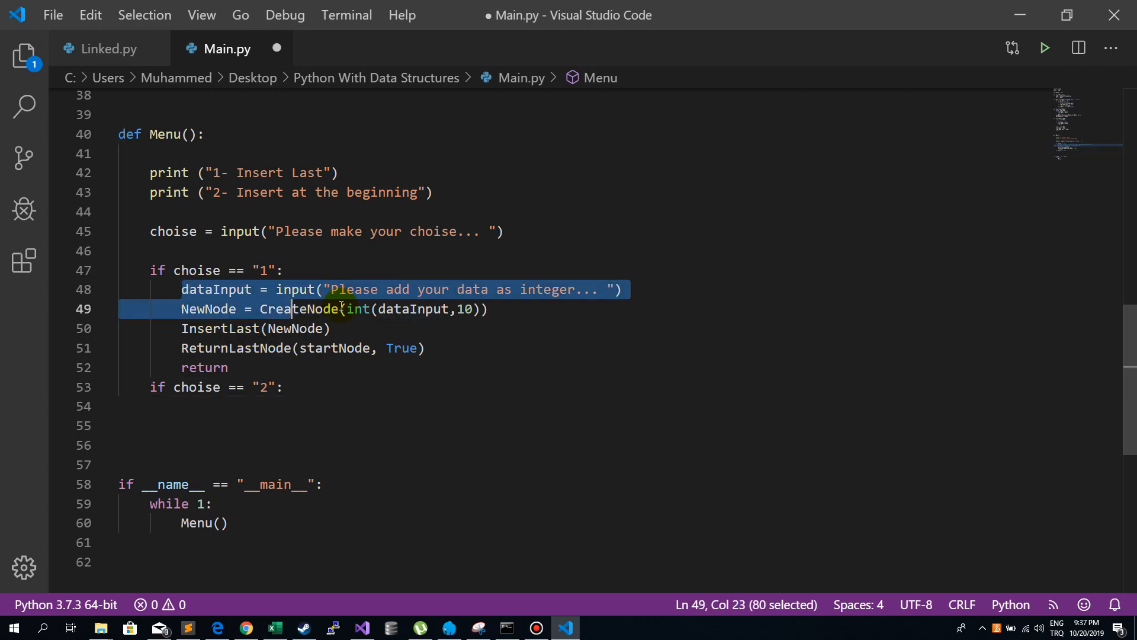
left_click(330, 327)
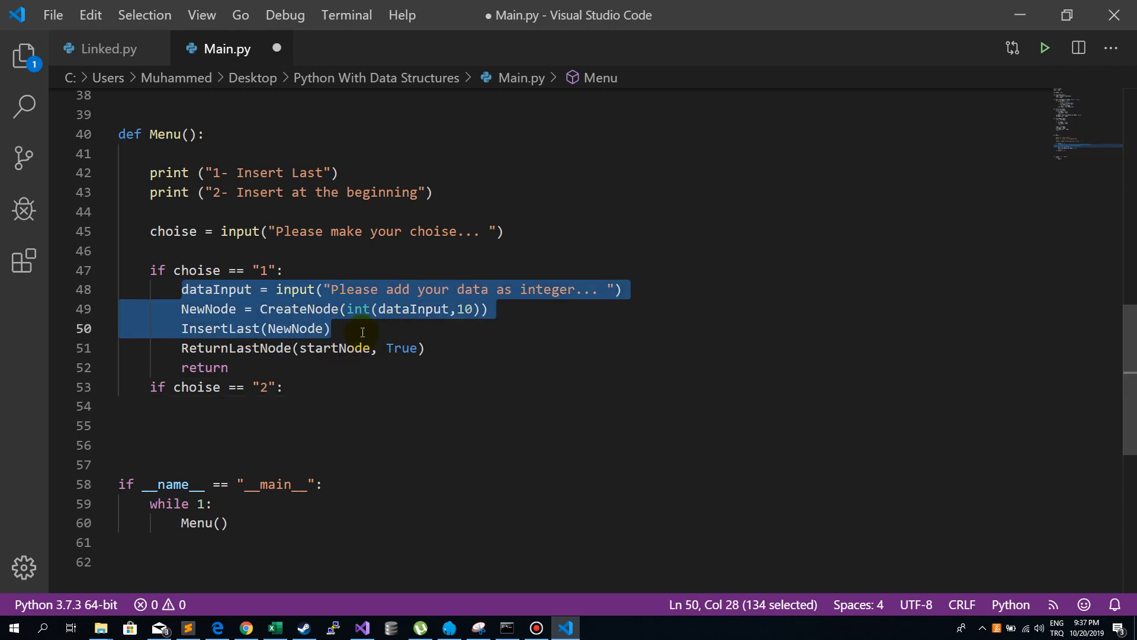
left_click(216, 289)
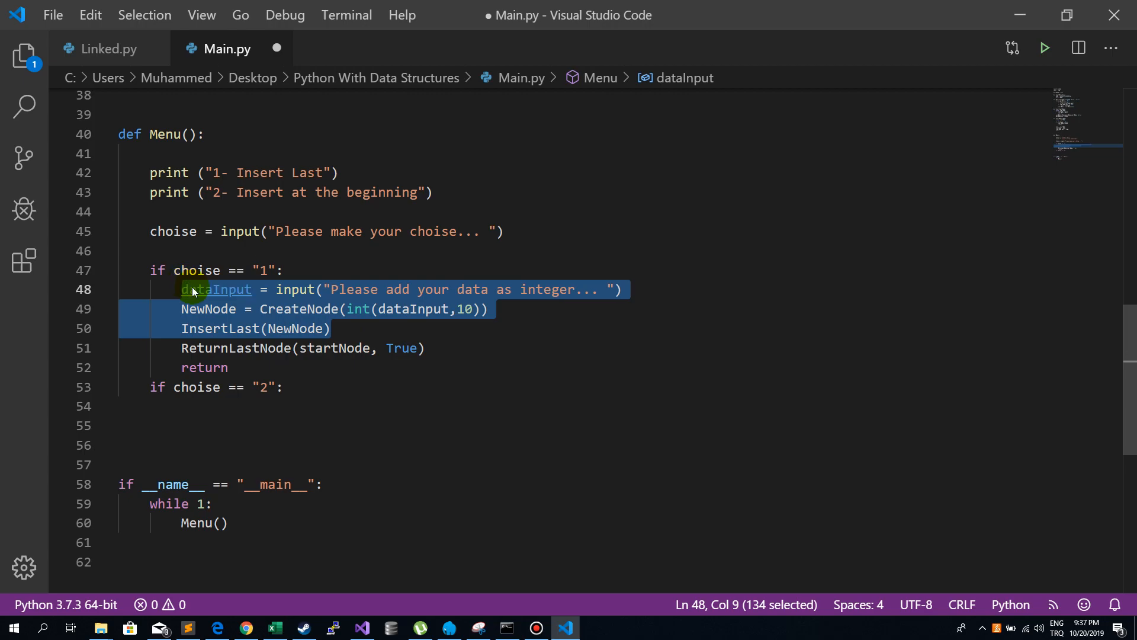
key("ctrl+v")
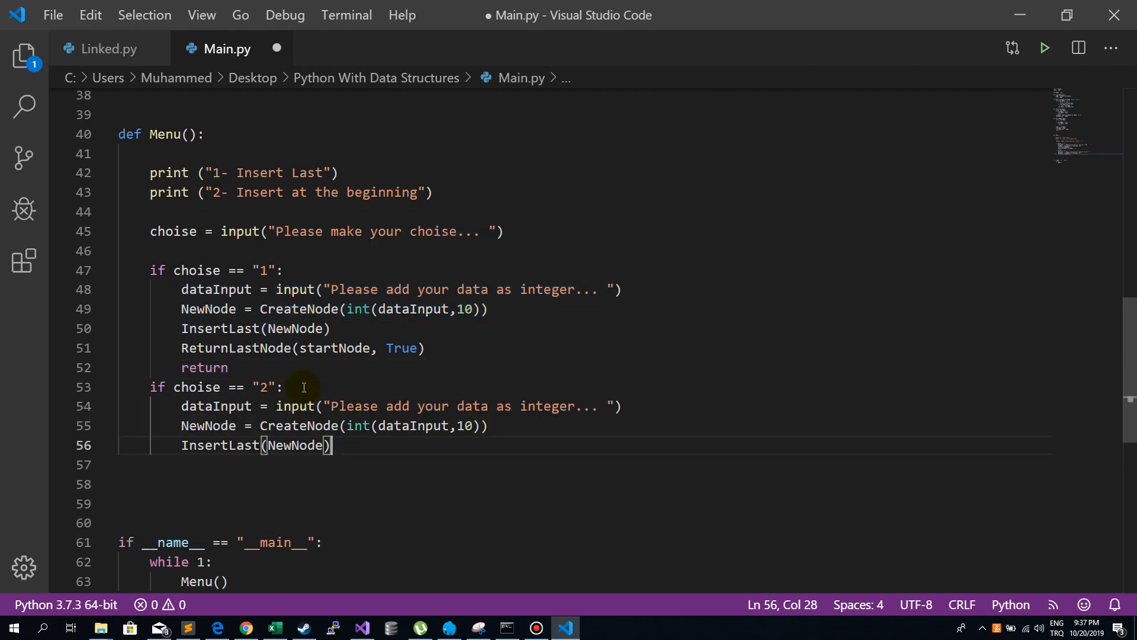
mouse_move(302, 403)
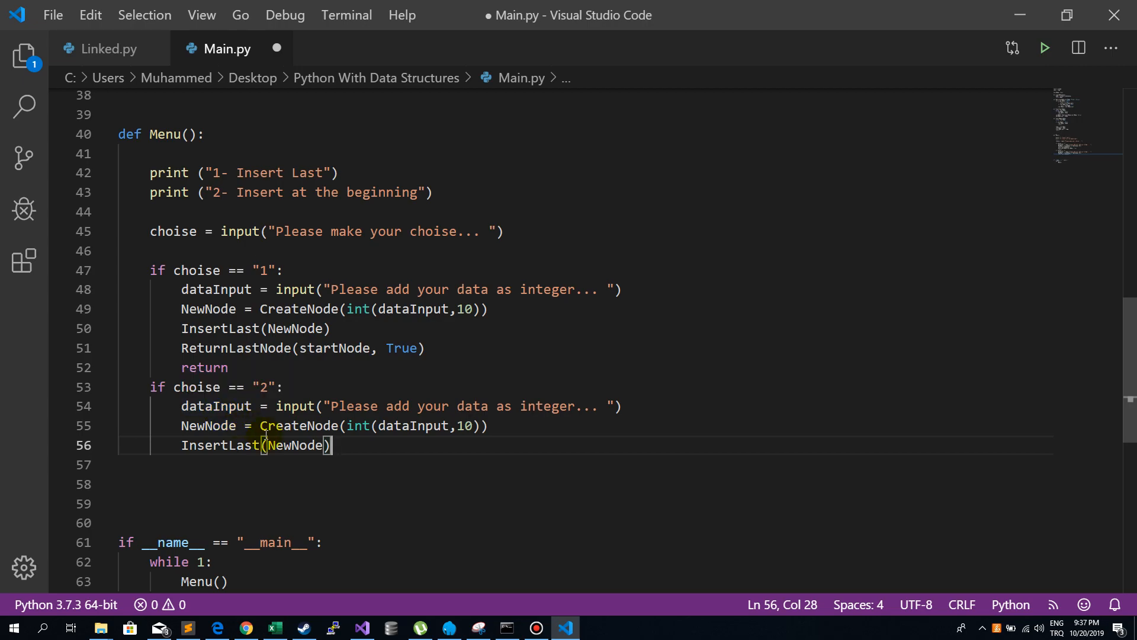
double_click(220, 445)
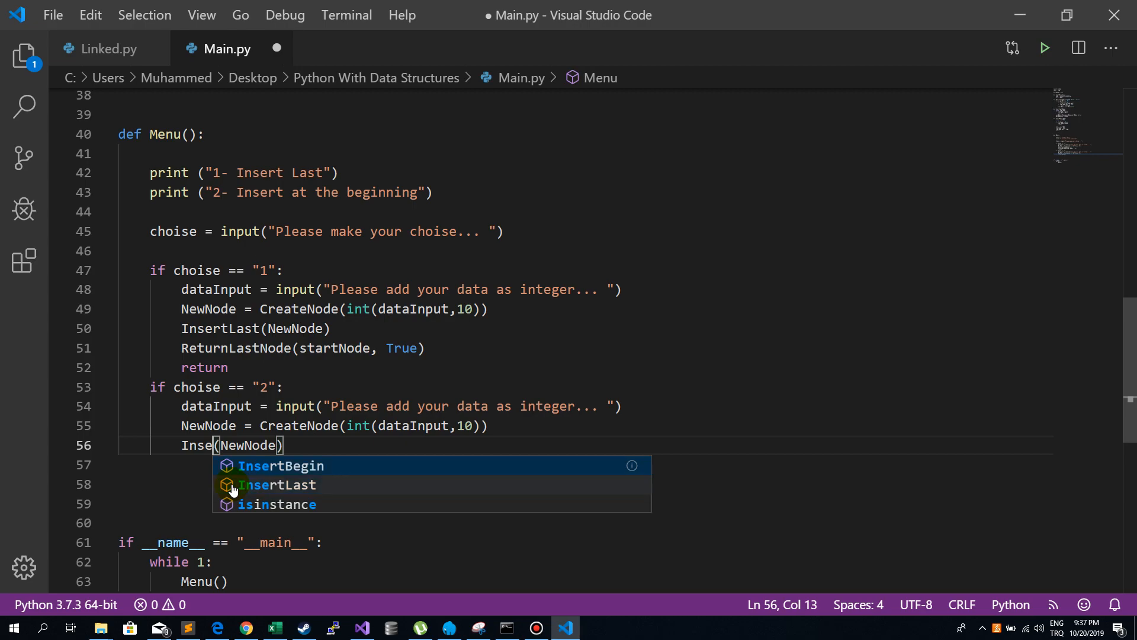
left_click(280, 466)
type("ReturnLastNode(startNode, True)")
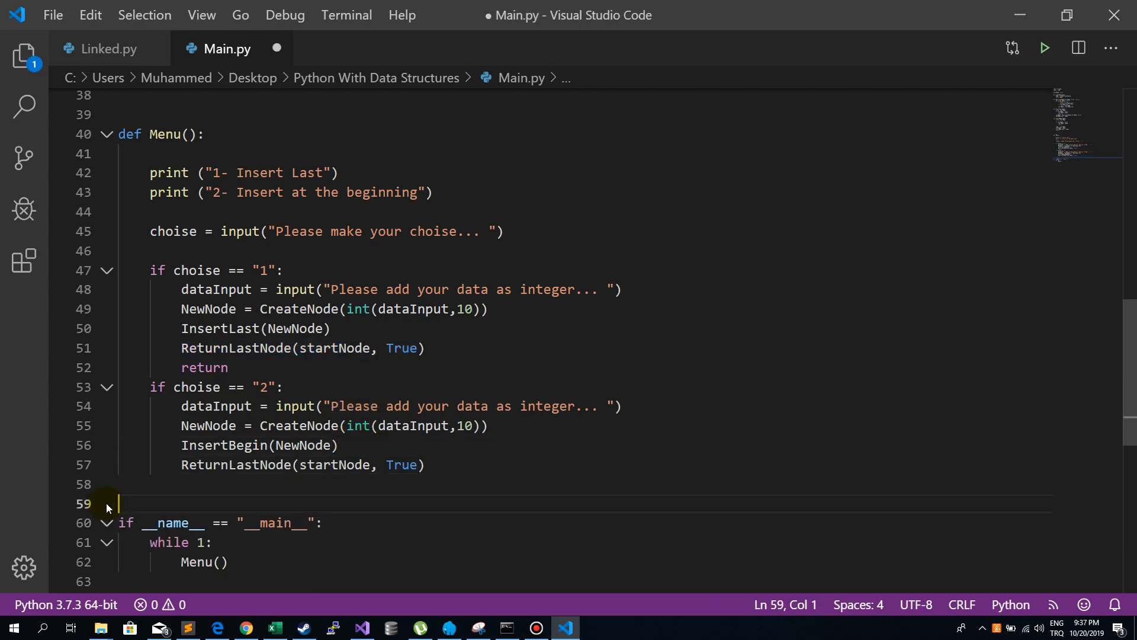
Step: Add end = " => " to ReturnLastNode's print call and save Main.py
scroll("up", 3)
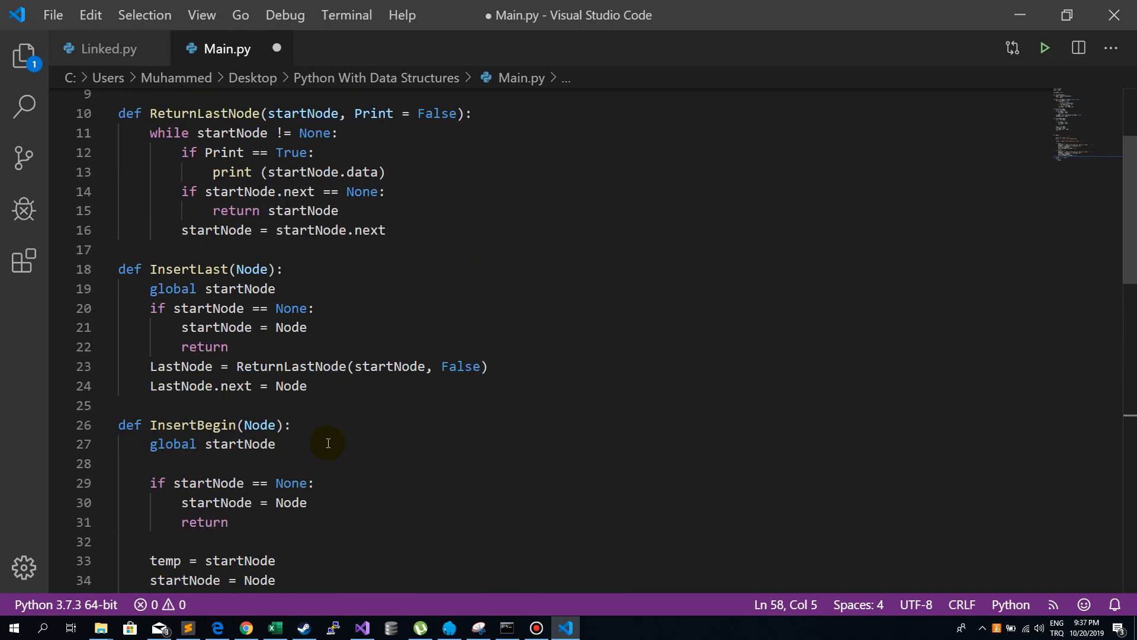
scroll("up", 3)
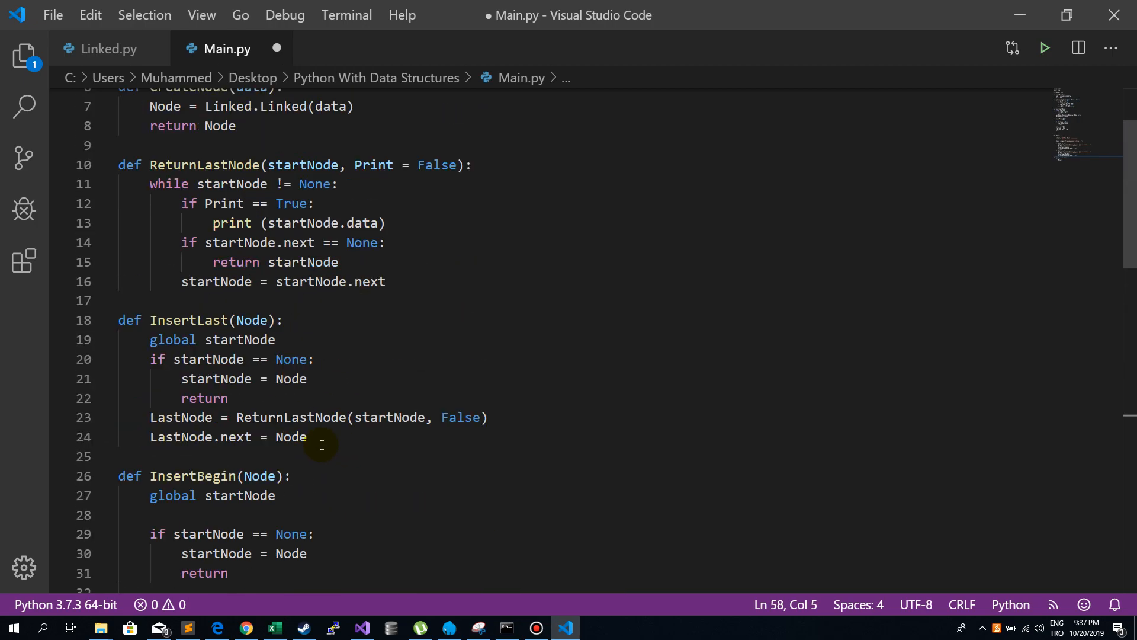
scroll("up", 3)
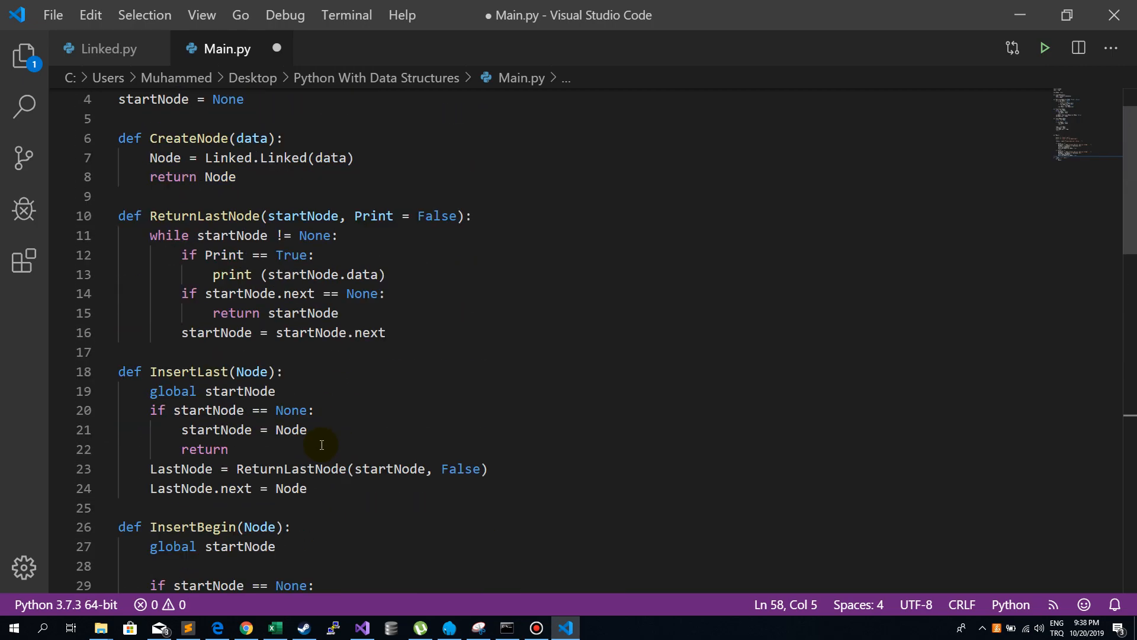
mouse_move(348, 259)
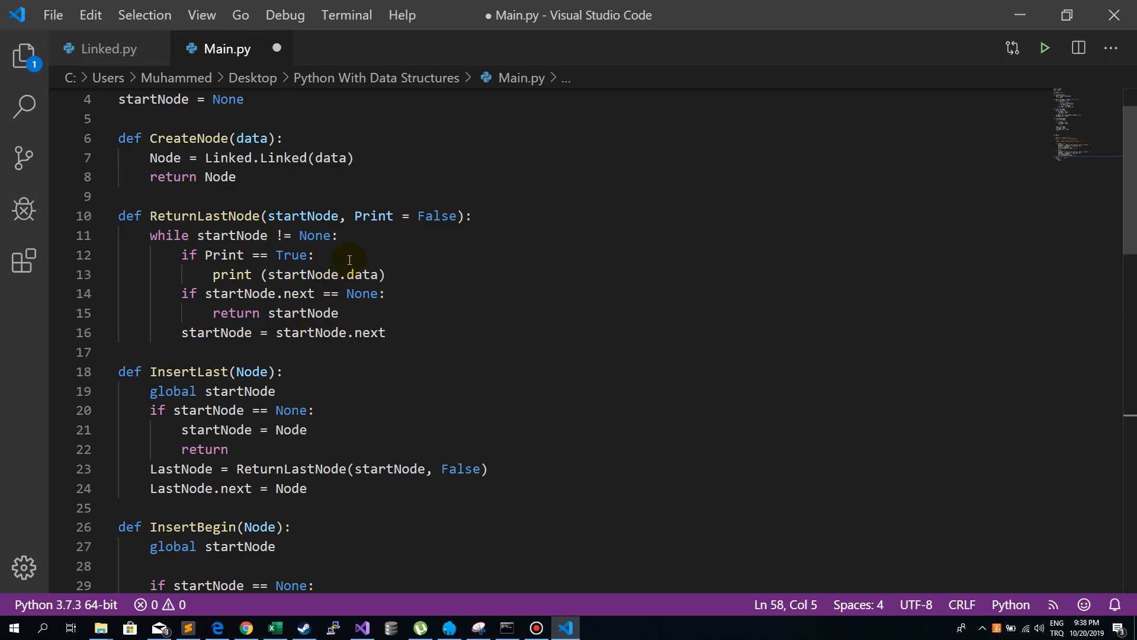
left_click(336, 235)
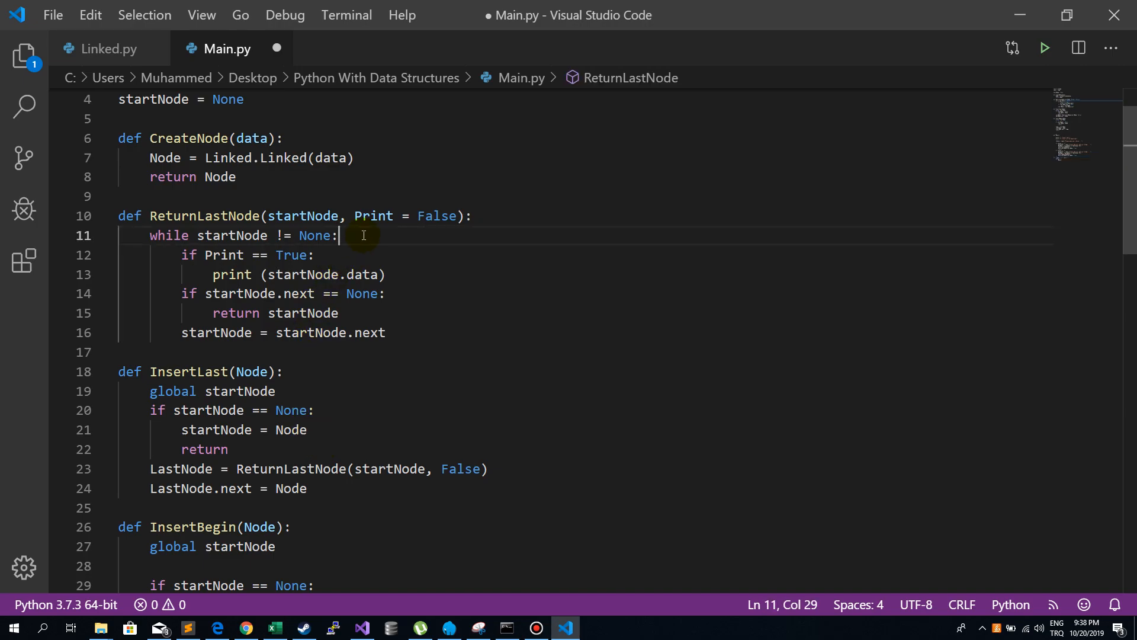
key("enter")
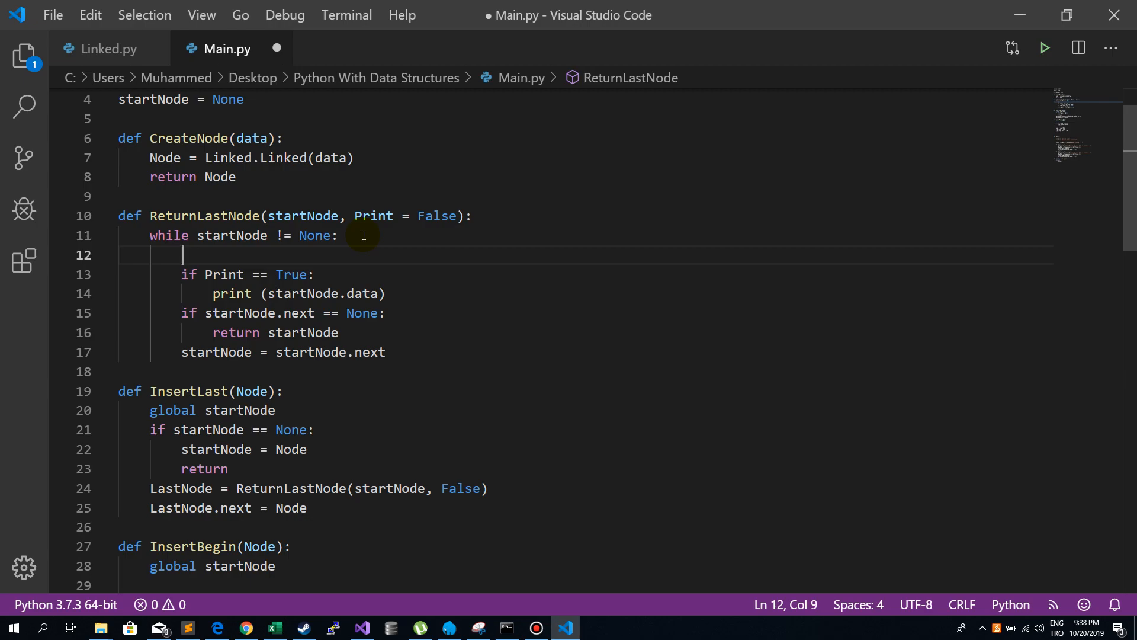
type("print")
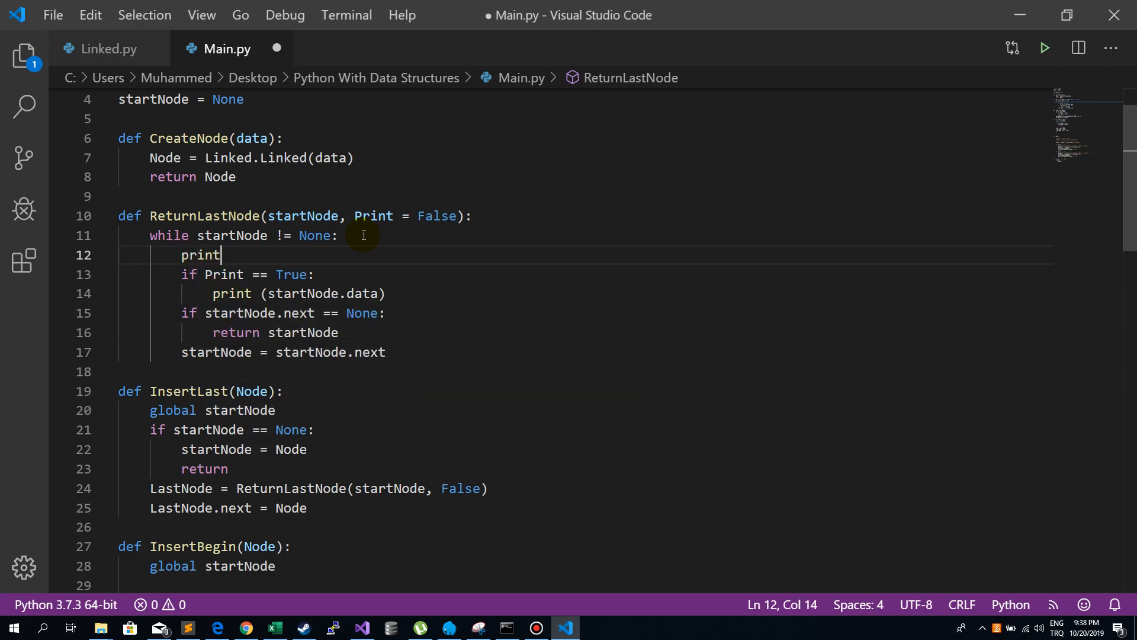
key("Backspace")
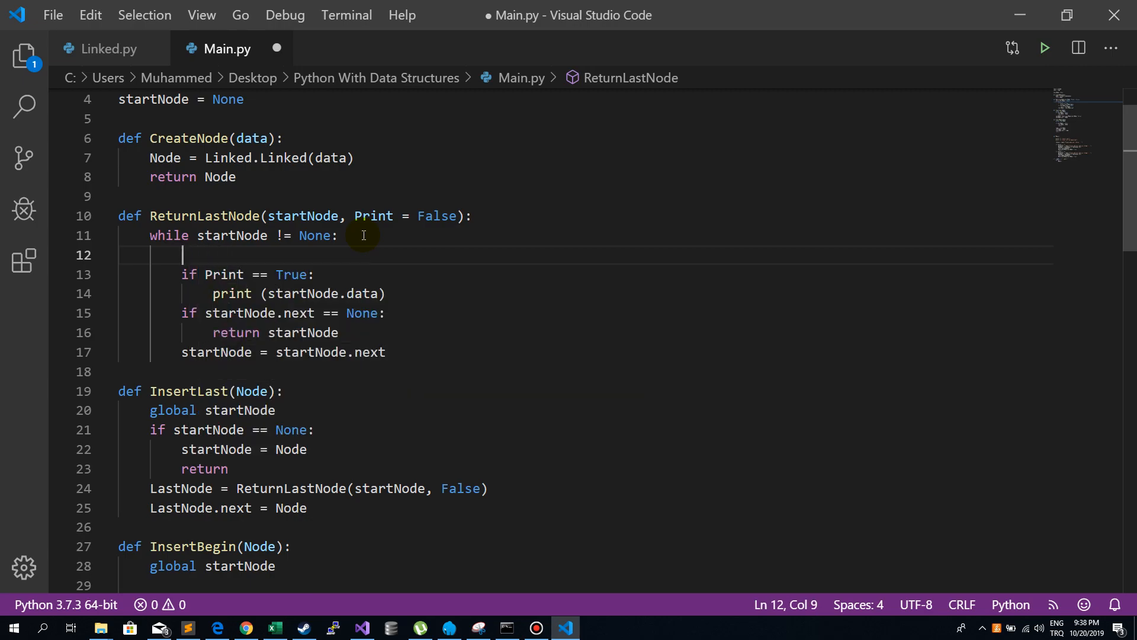
mouse_move(304, 215)
type(", end = \"")
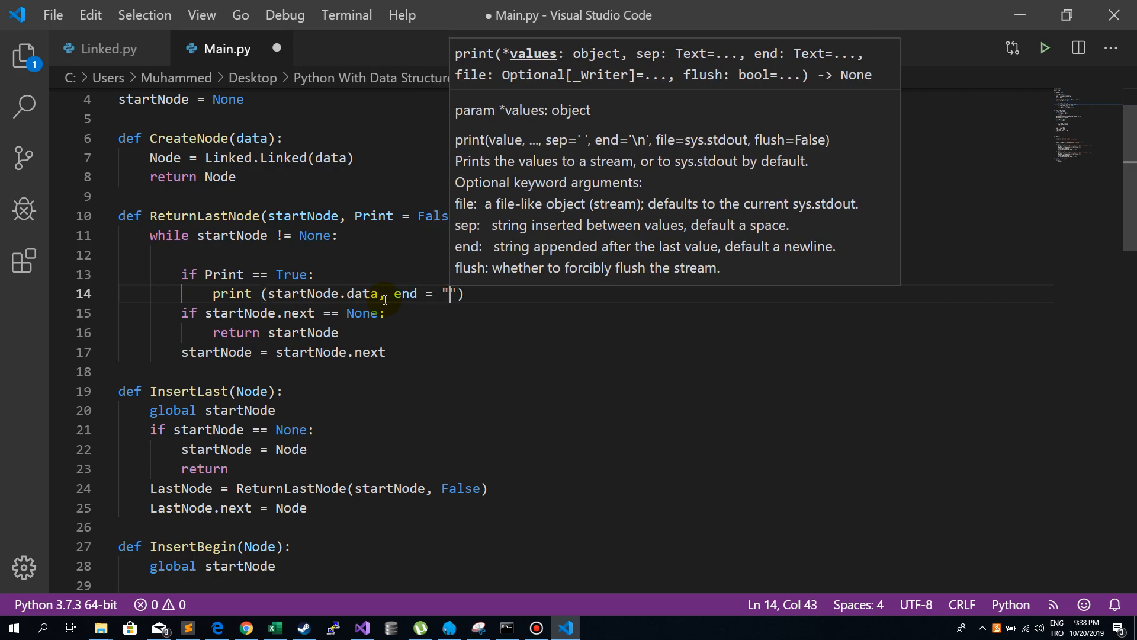
type("=>")
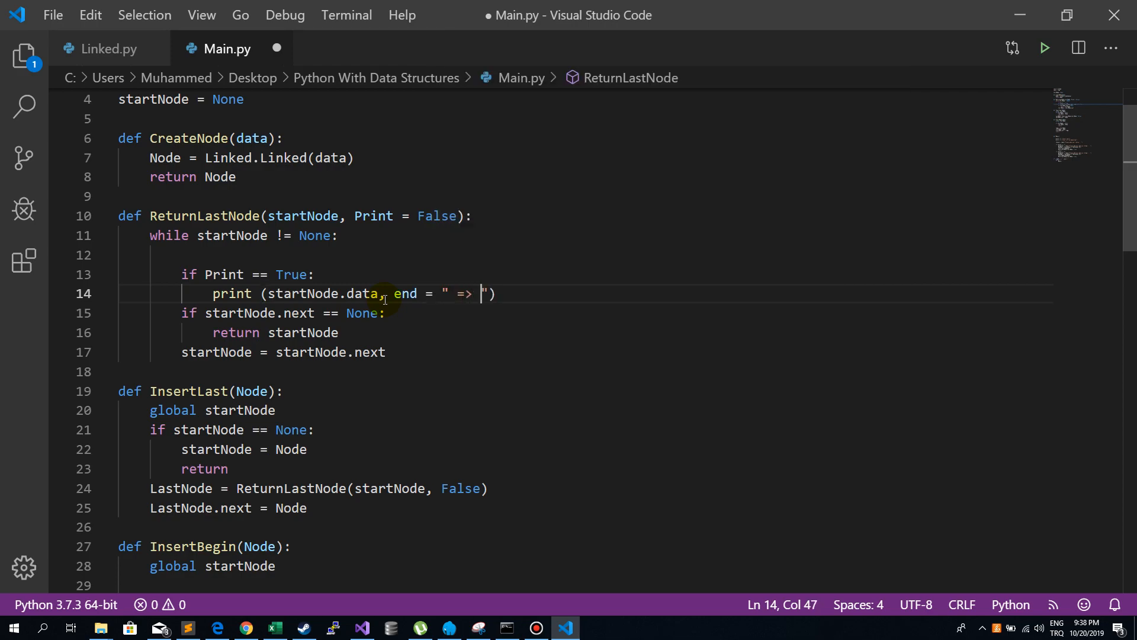
key("ctrl+s")
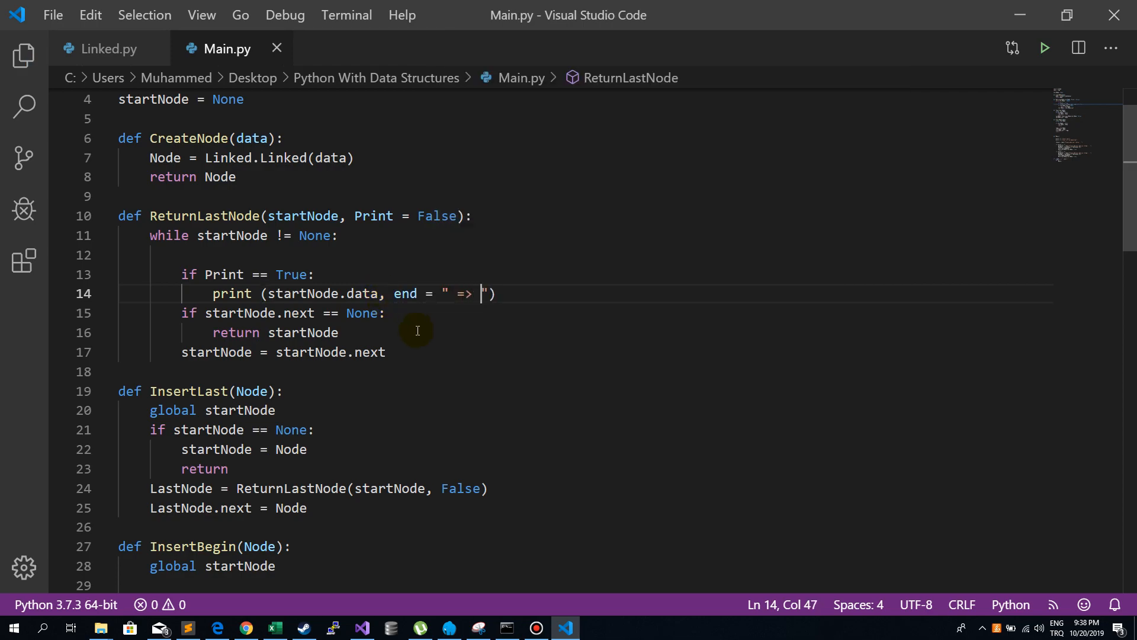
Step: Run py Main.py in Command Prompt and insert 10 with option 1
scroll("down", 3)
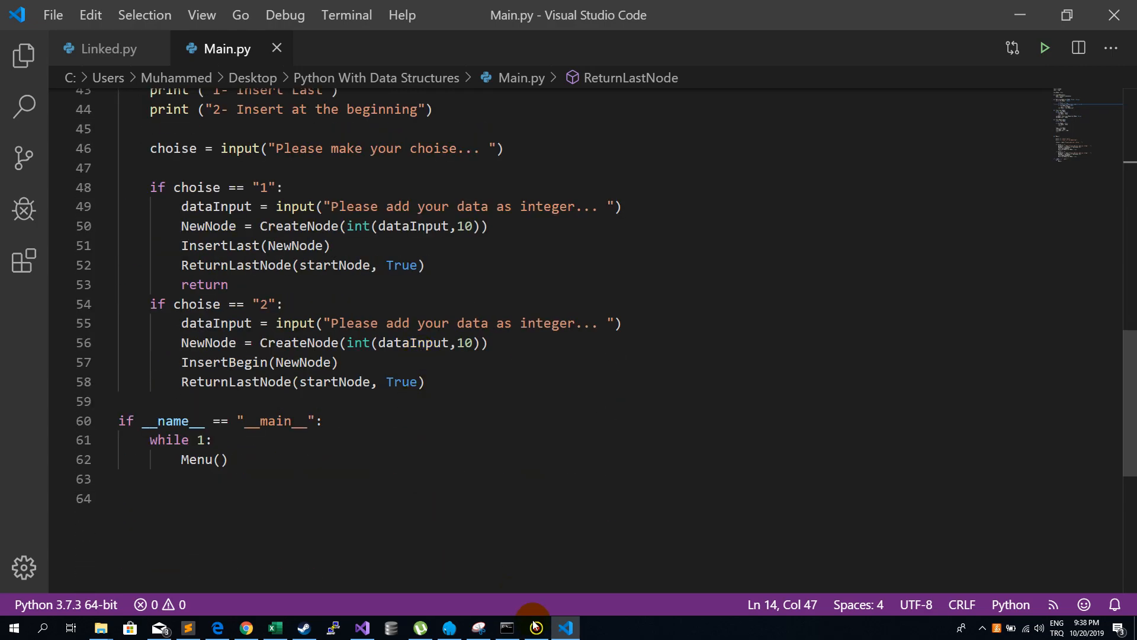
left_click(534, 627)
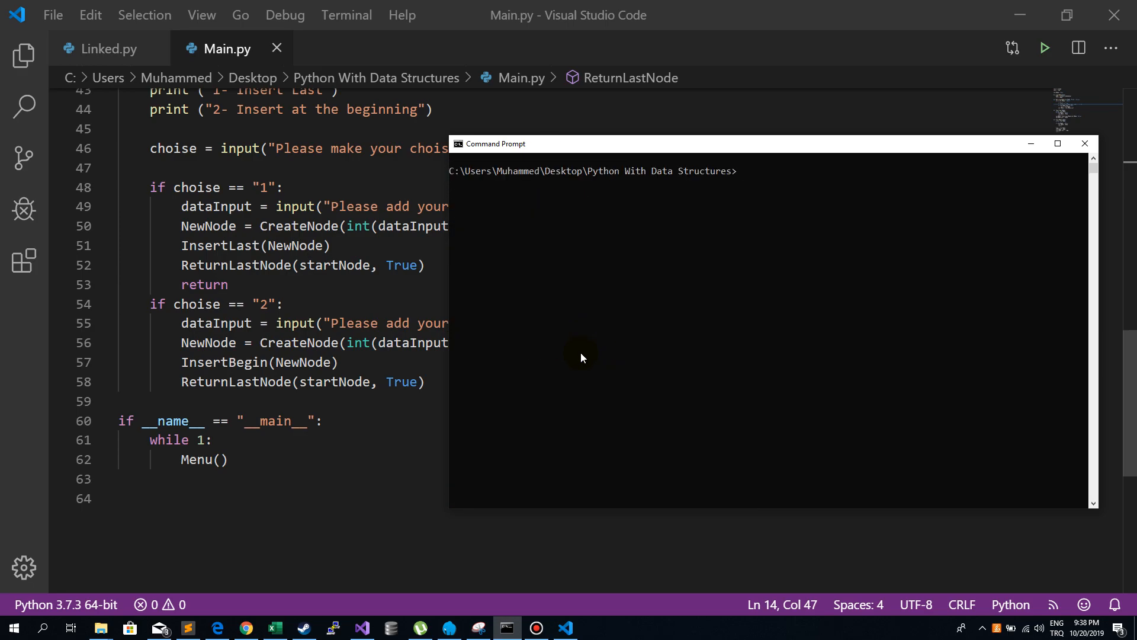
type("py Main.py")
type("10")
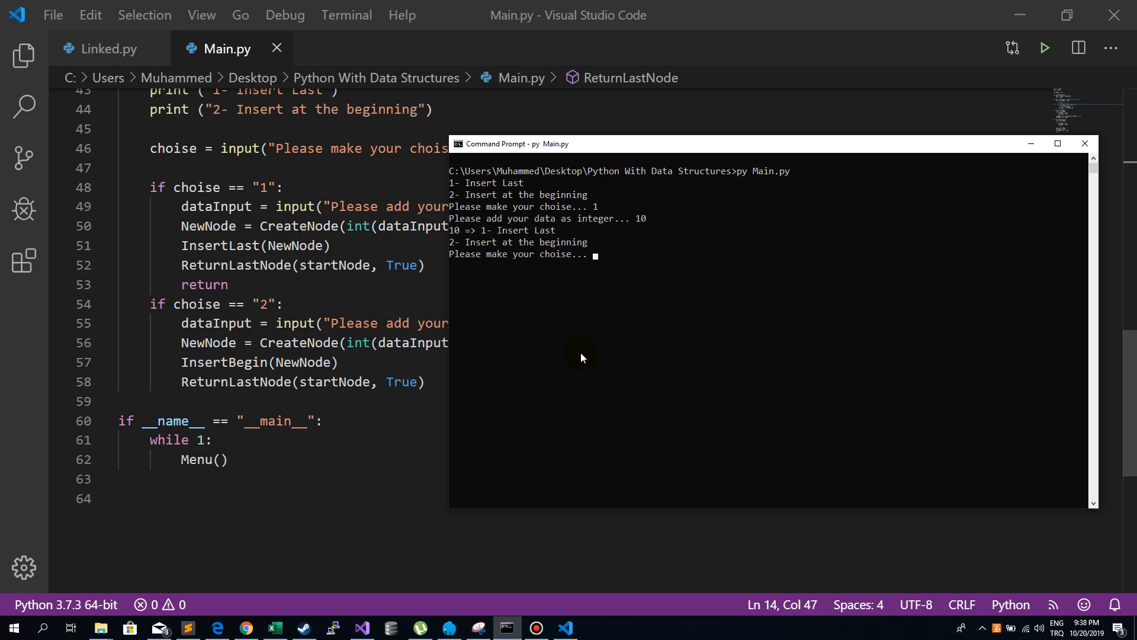
type("1")
type("print (\"\")")
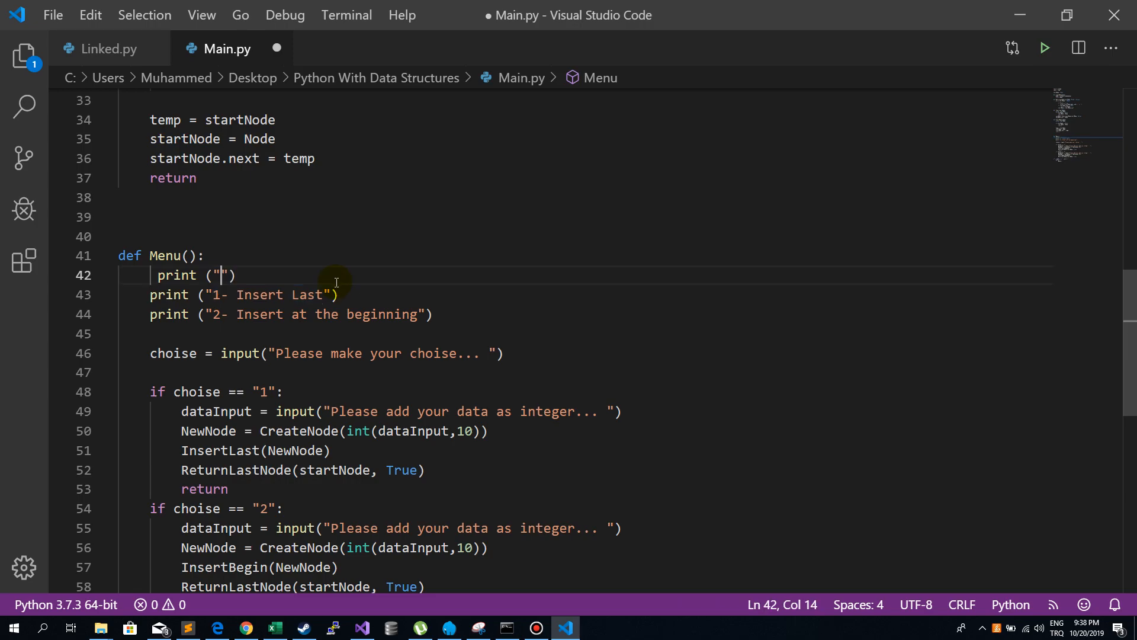
Step: Save Main.py with print ("") added at the top of Menu()
key("ctrl+s")
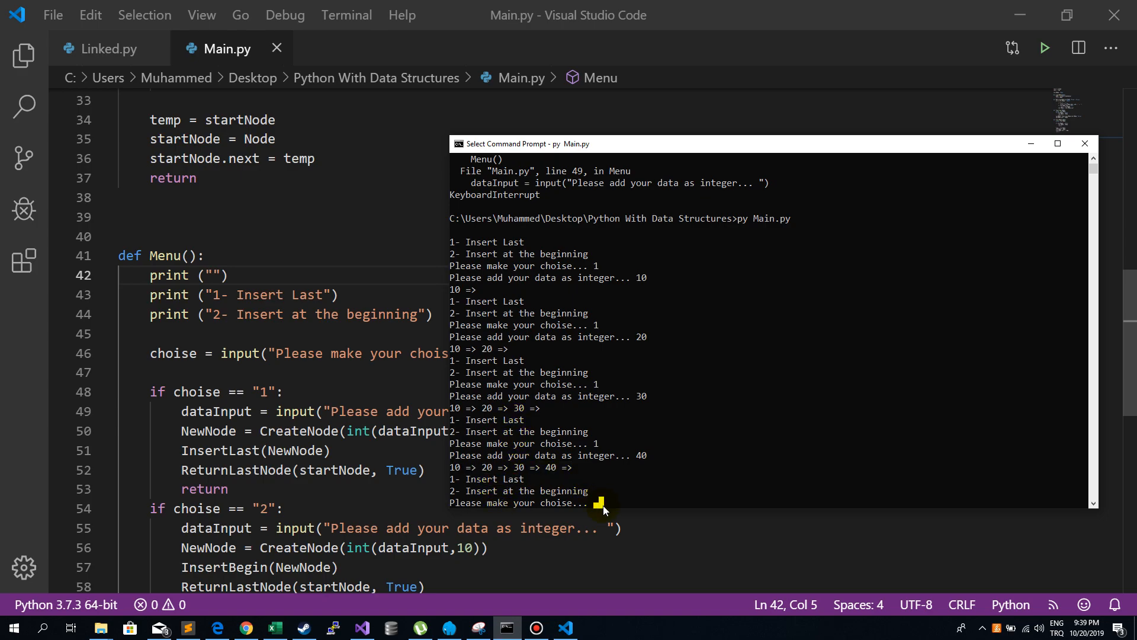
Step: Insert 5, 777 and 0 at the head and 99999 at the tail
type("2")
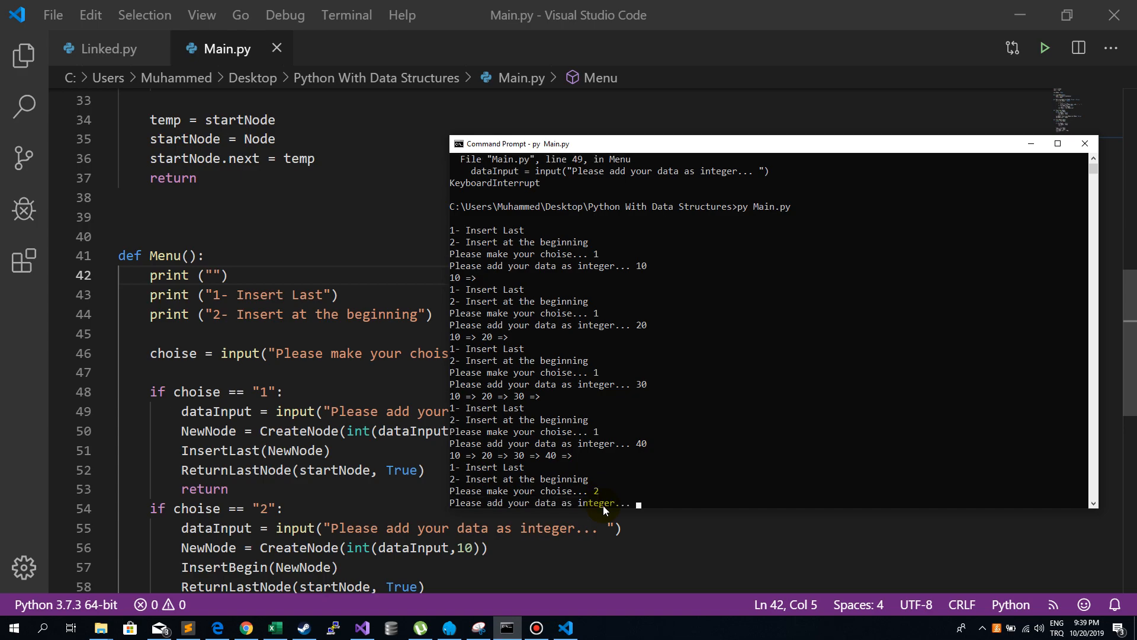
type("5")
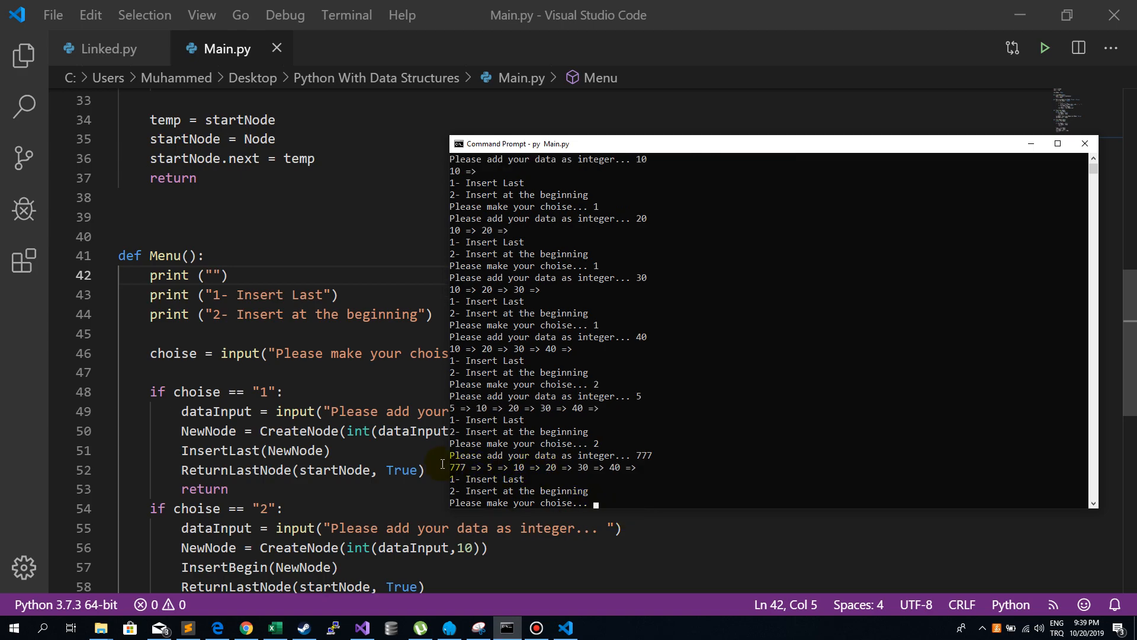
left_click(425, 469)
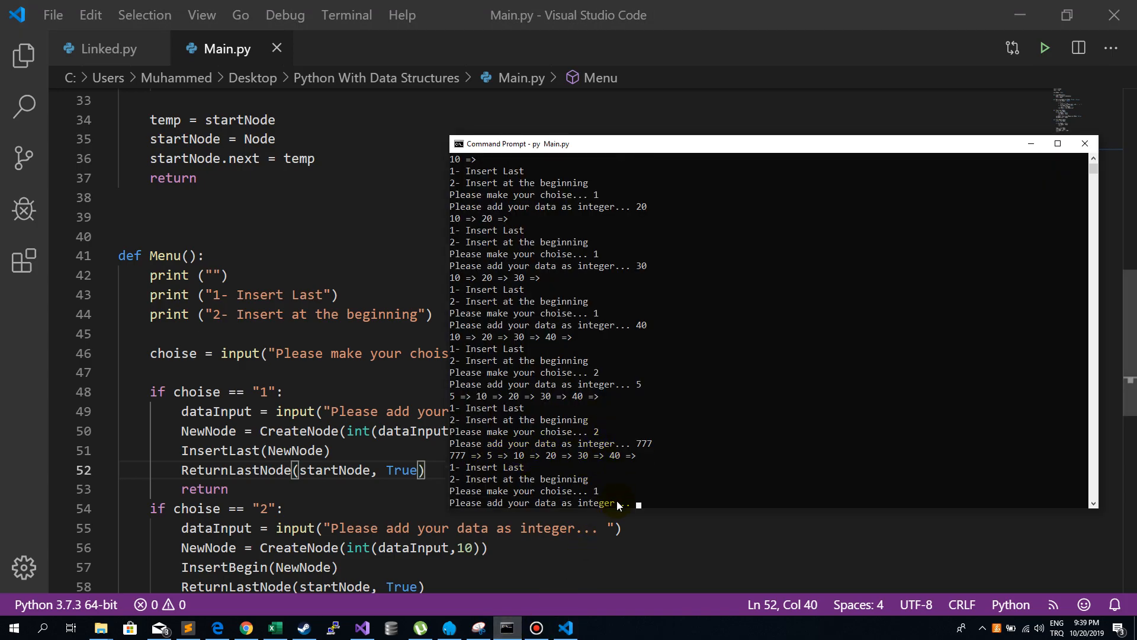
type("99999")
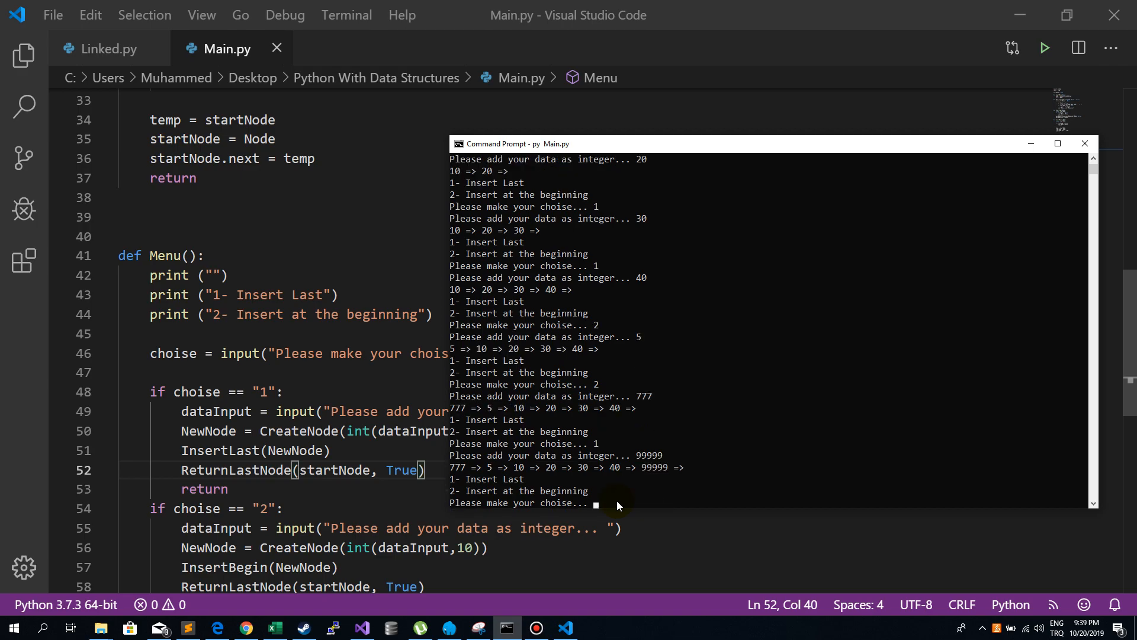
double_click(650, 466)
type("2")
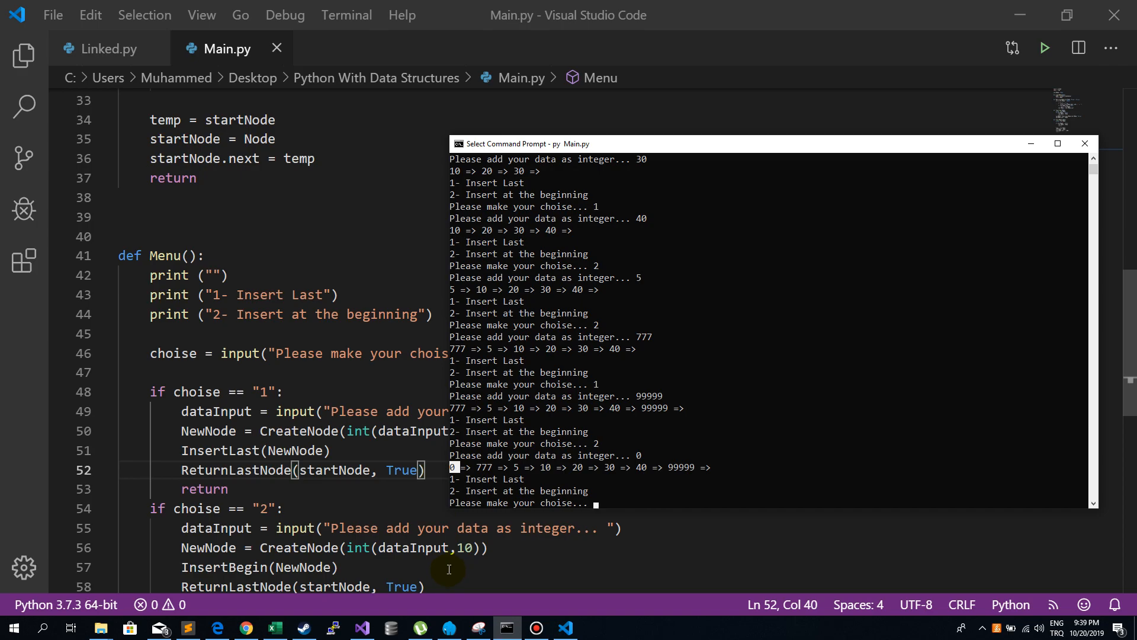
mouse_move(576, 509)
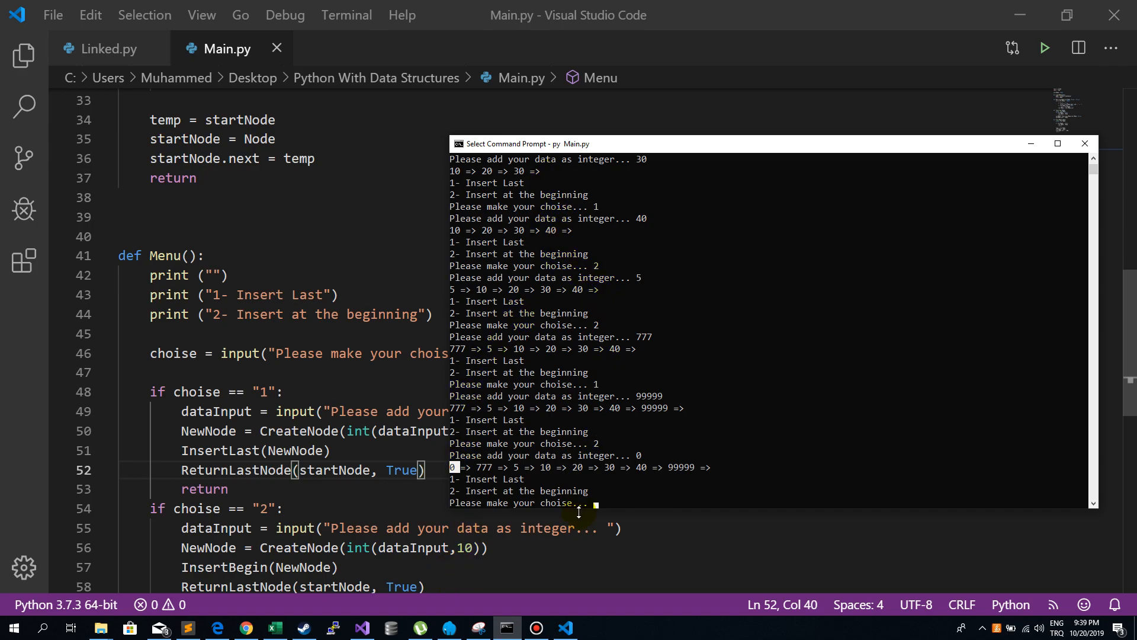